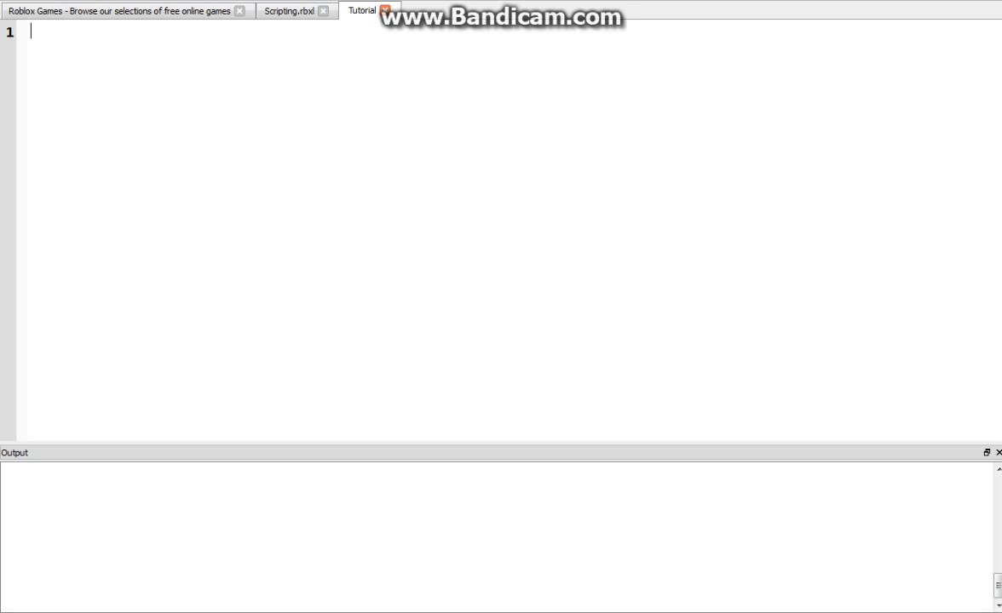
Write fruits = {"Mango","Banana","Apple"} on line 1 and start a new line.
text(fruits)
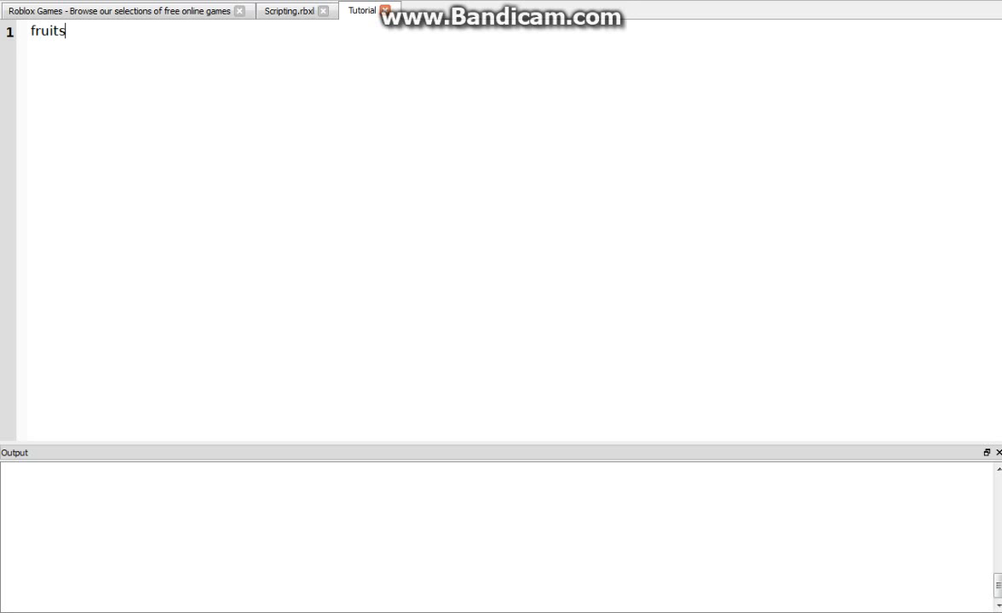
text(= {")
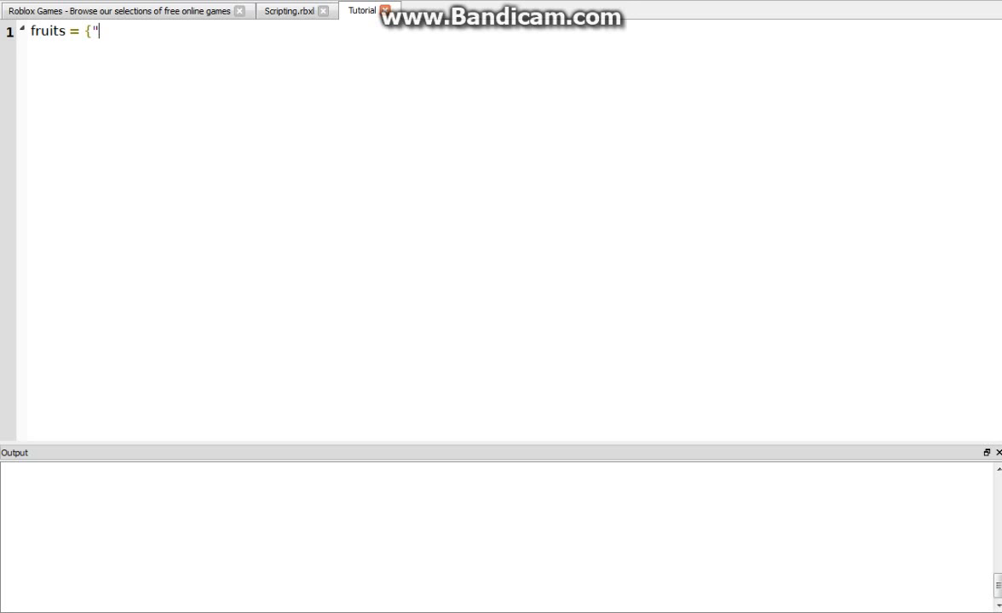
text(Mango")
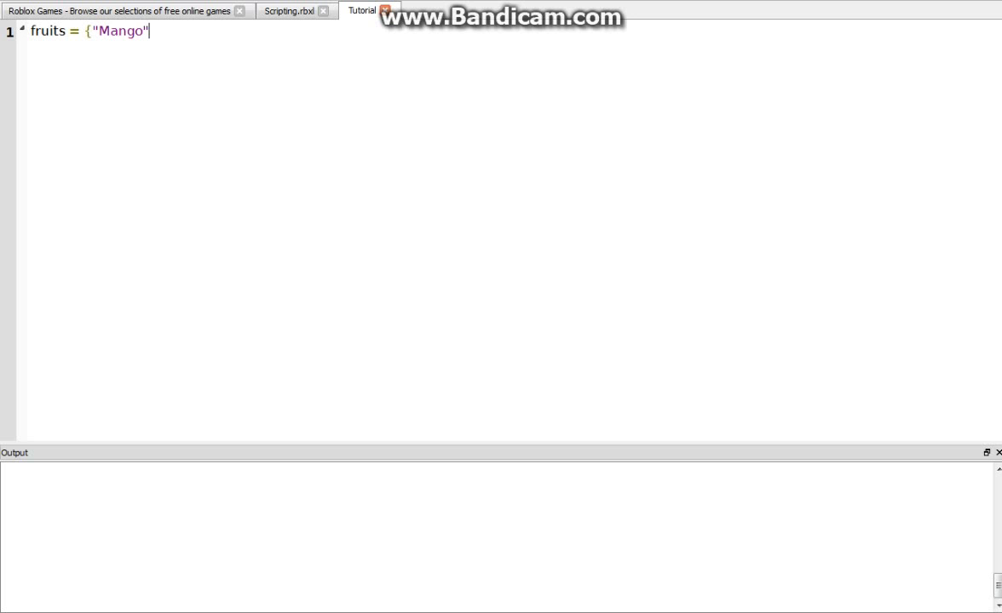
text(,")
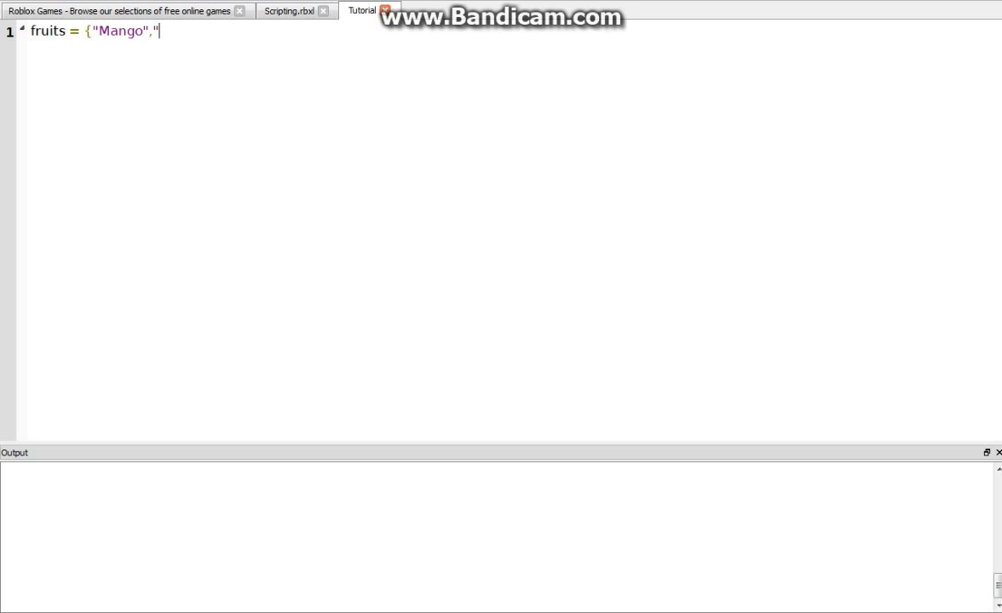
text(Banana")
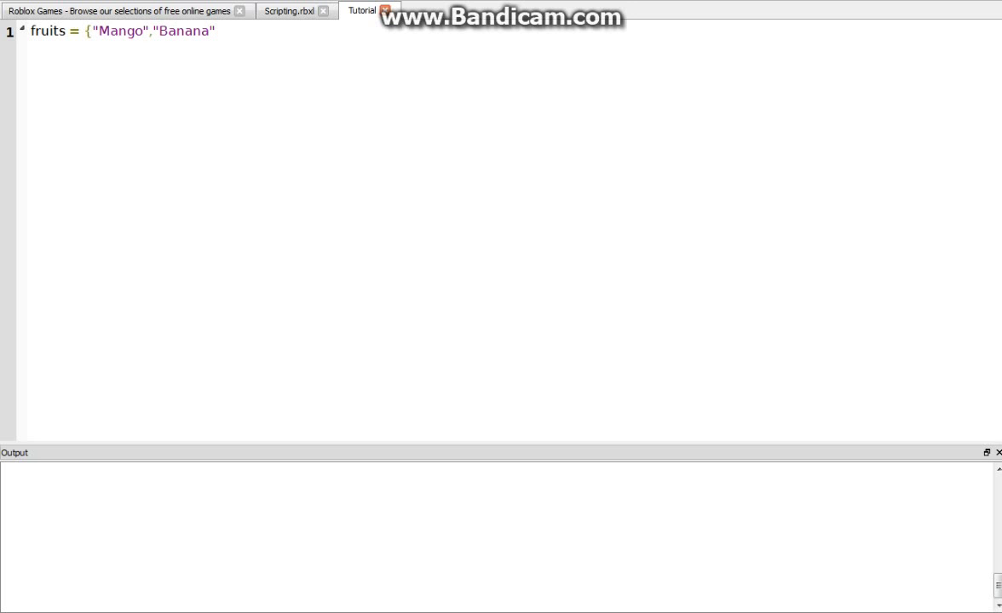
text(,Ap)
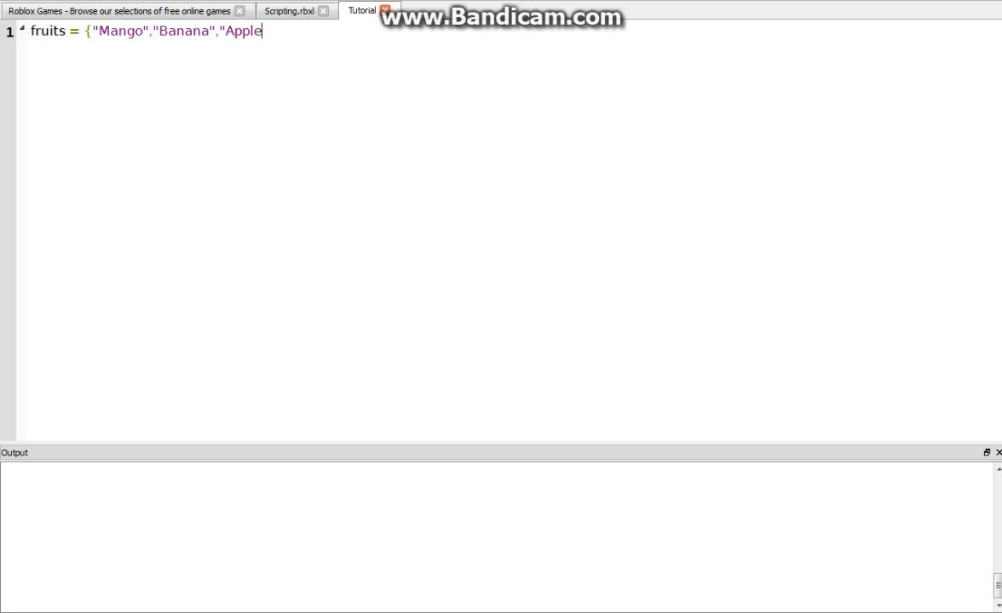
text("})
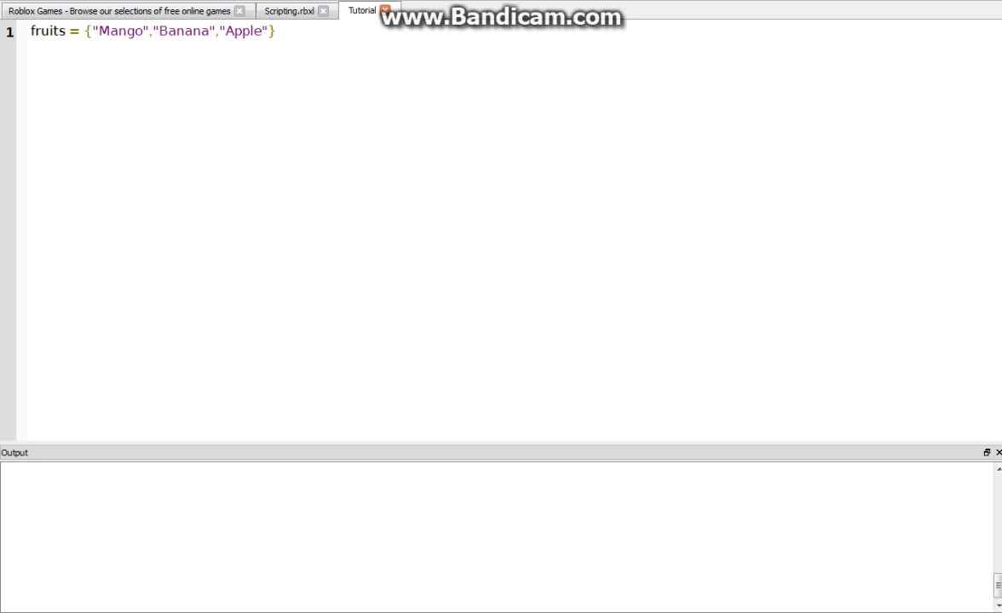
key(Return)
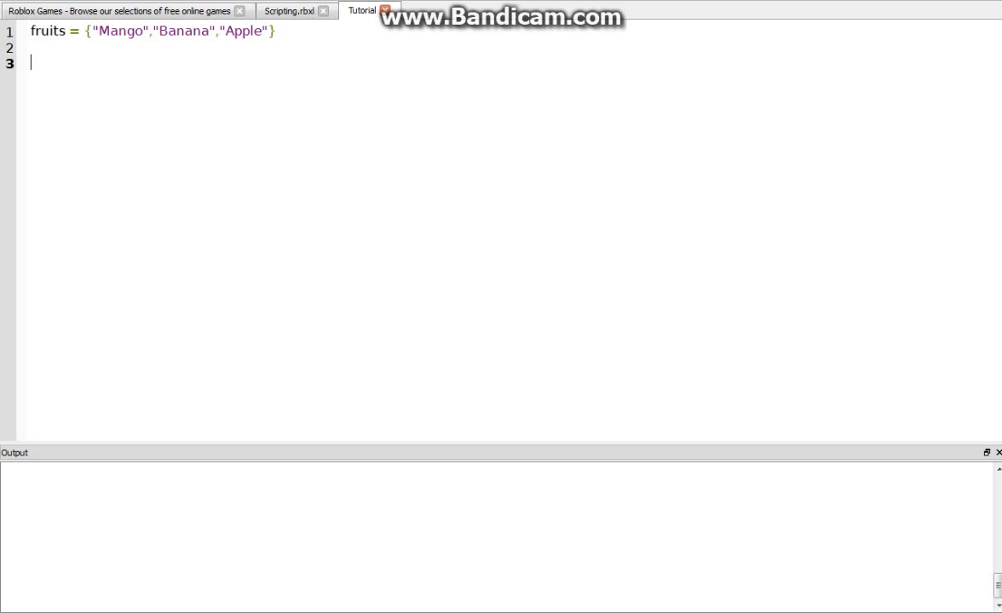
Add number = 5 and print(number) below the table, then select all the code.
text(number = 5)
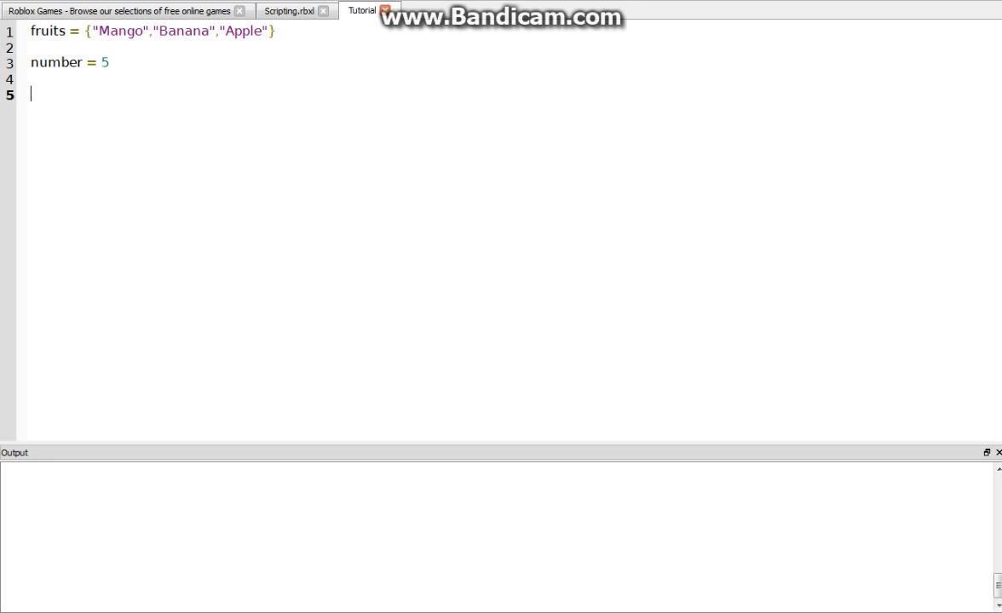
text(print()
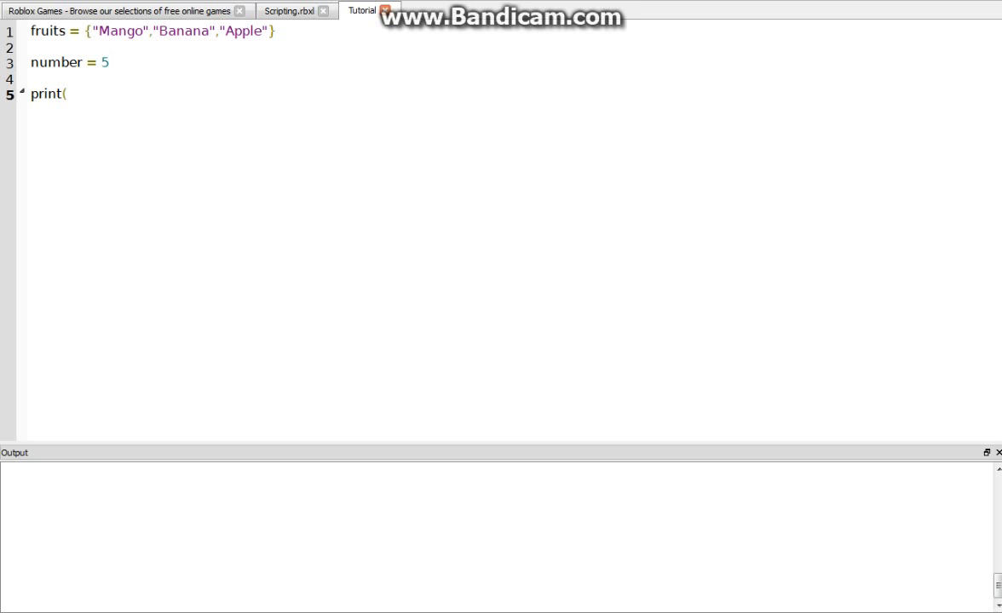
text(number))
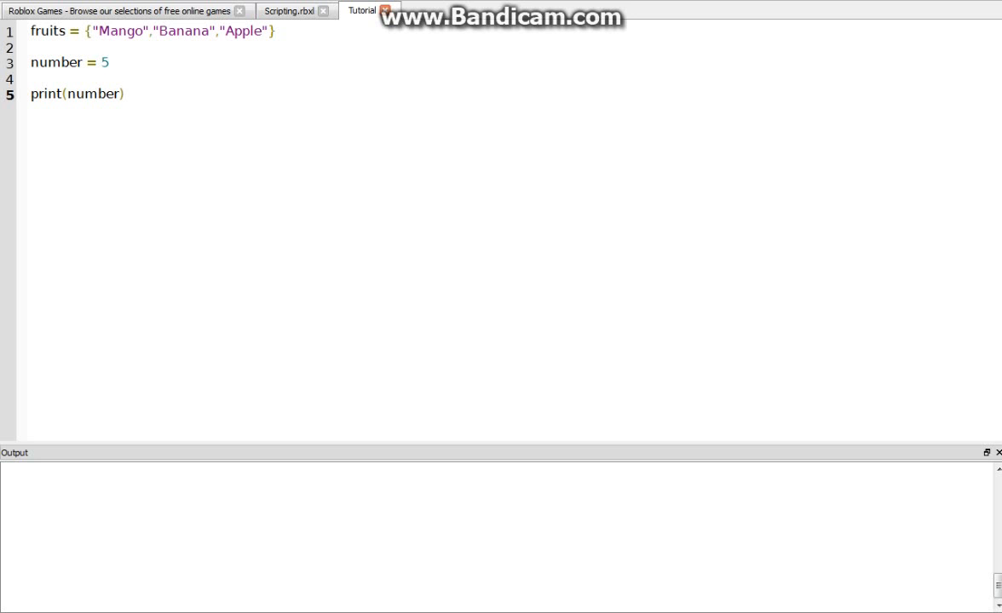
click(124, 93)
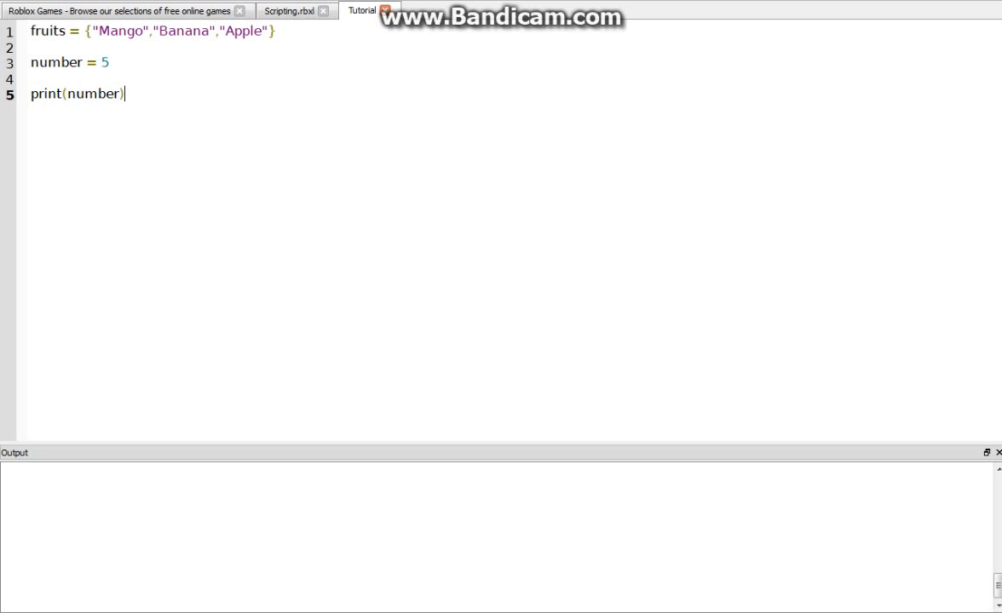
drag(31, 47, 126, 94)
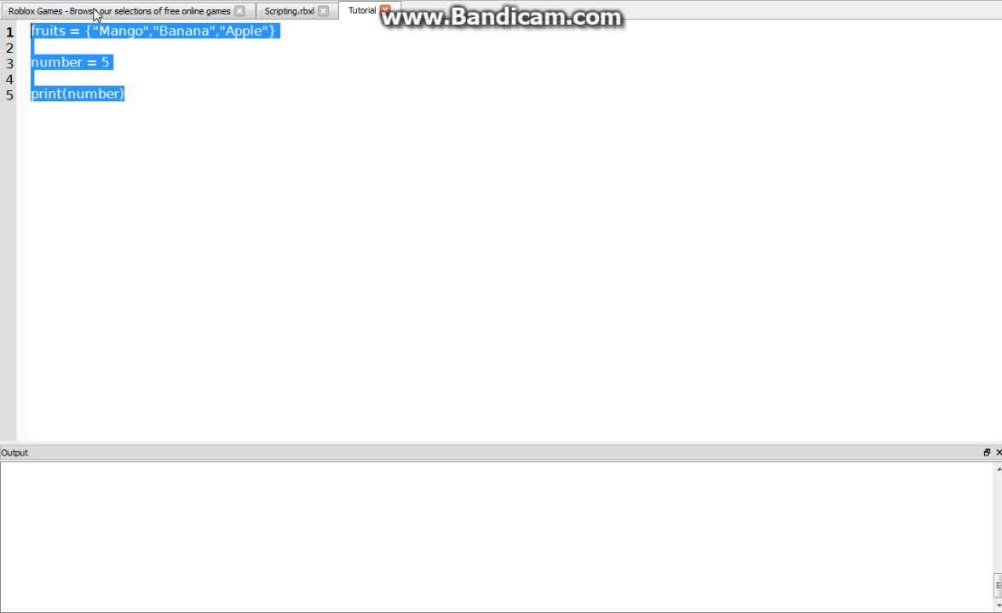
Delete the number and print lines, leaving the cursor at the end of the fruits line.
click(35, 47)
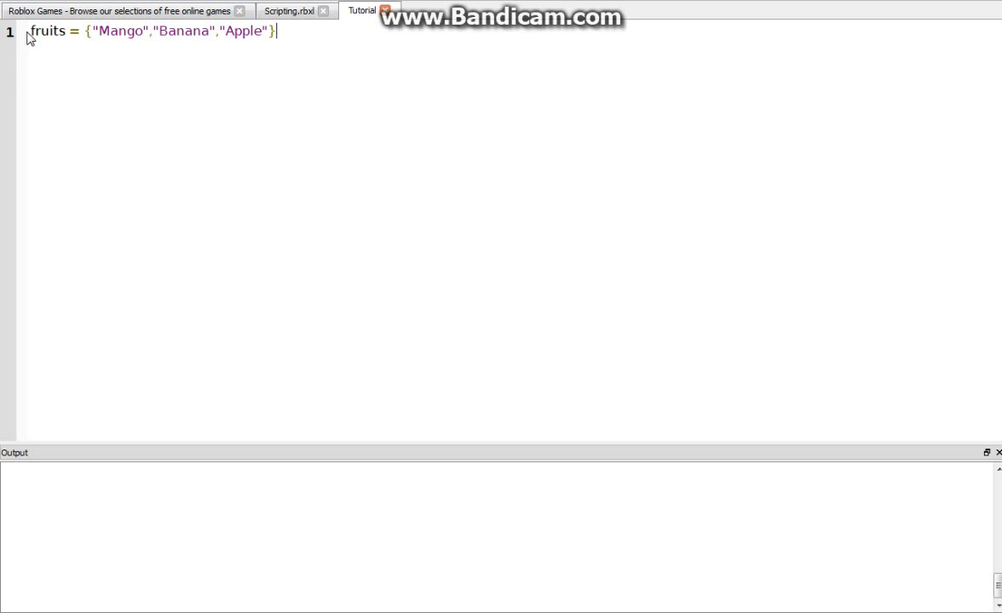
double_click(48, 31)
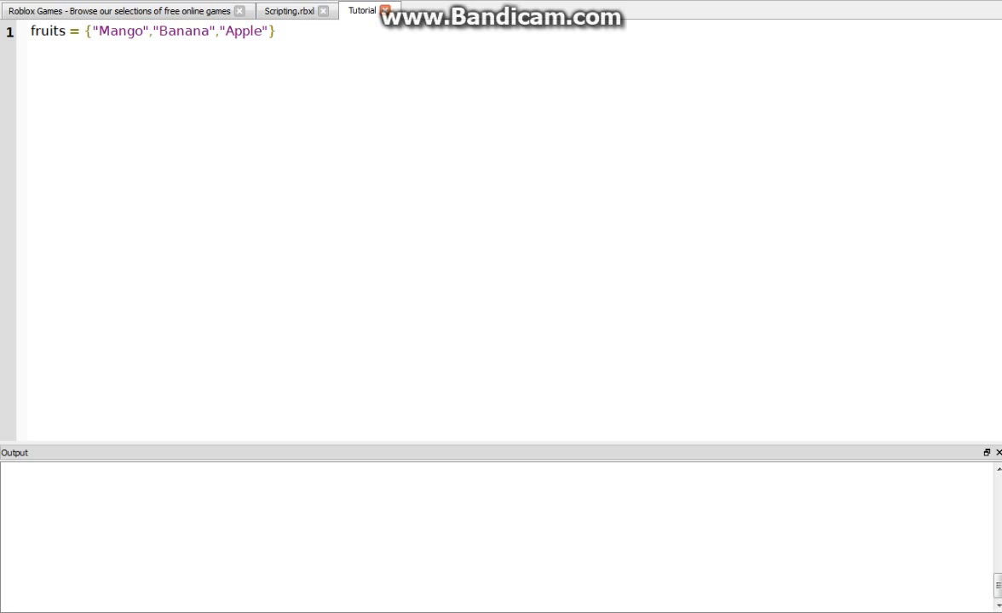
click(275, 30)
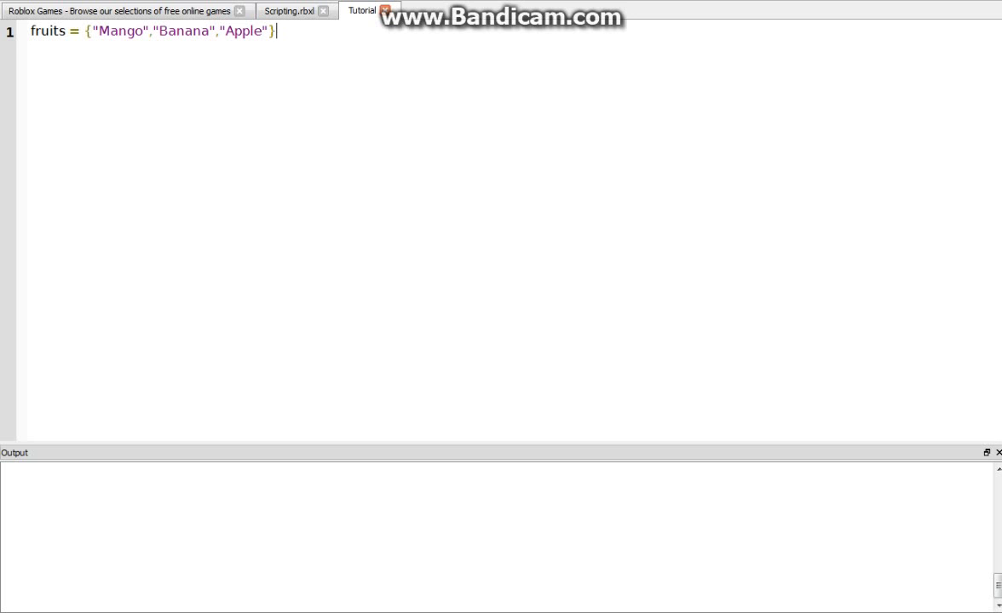
Add print(fruits[2]) on line 2 and switch to the place to test it.
key(Return)
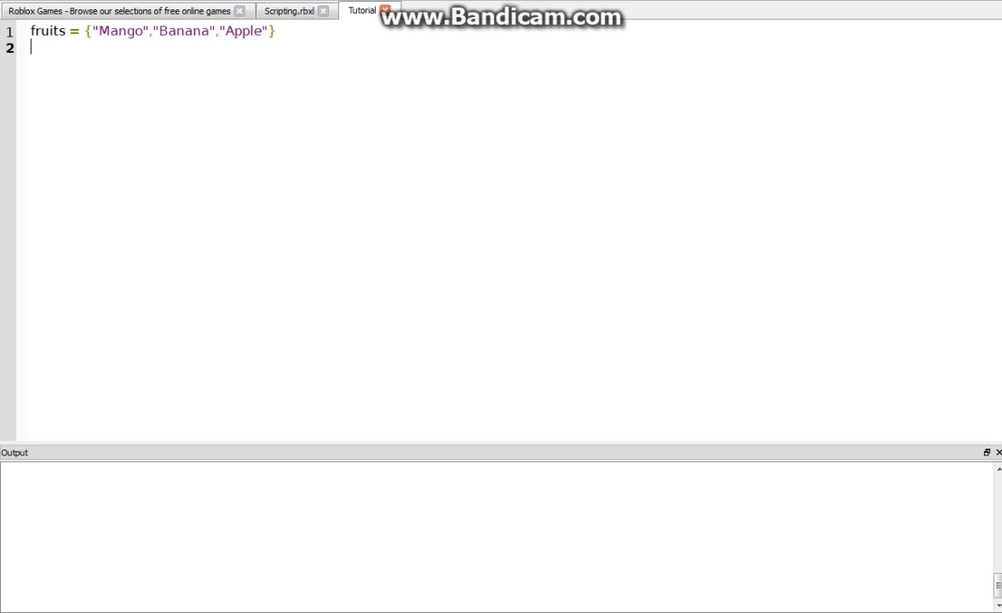
text(print(f)
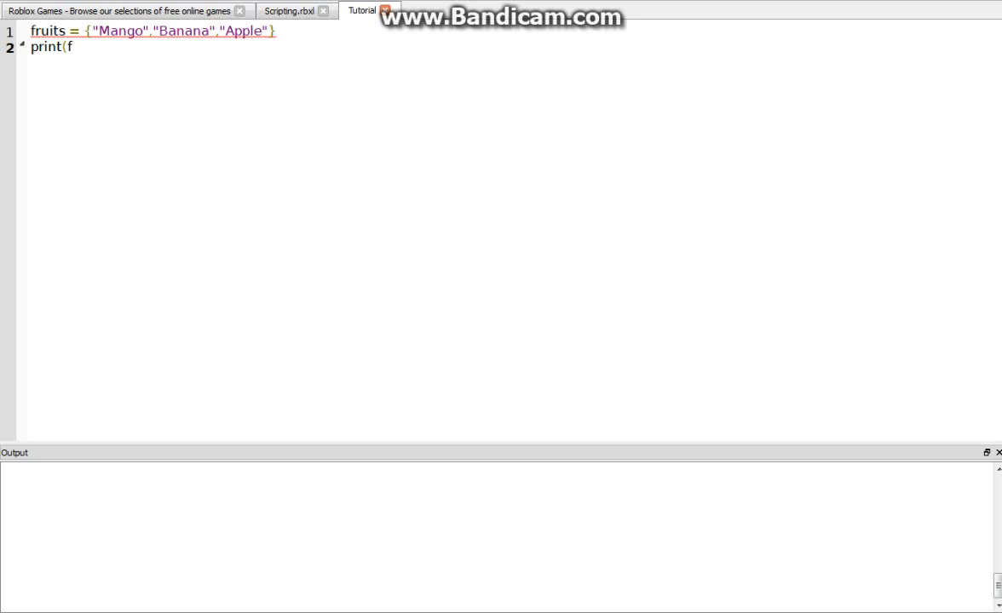
text(ruits)
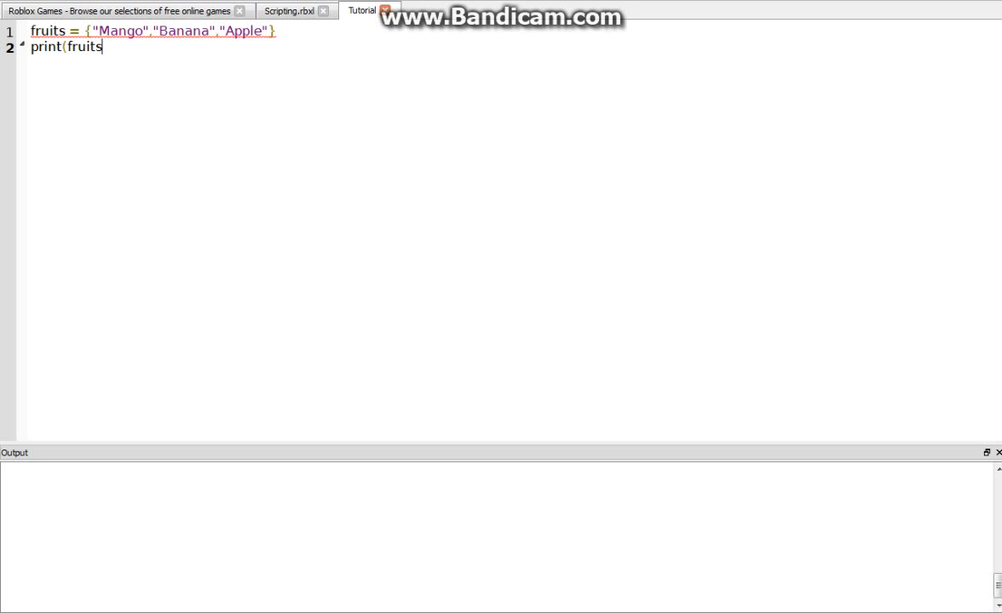
text([)
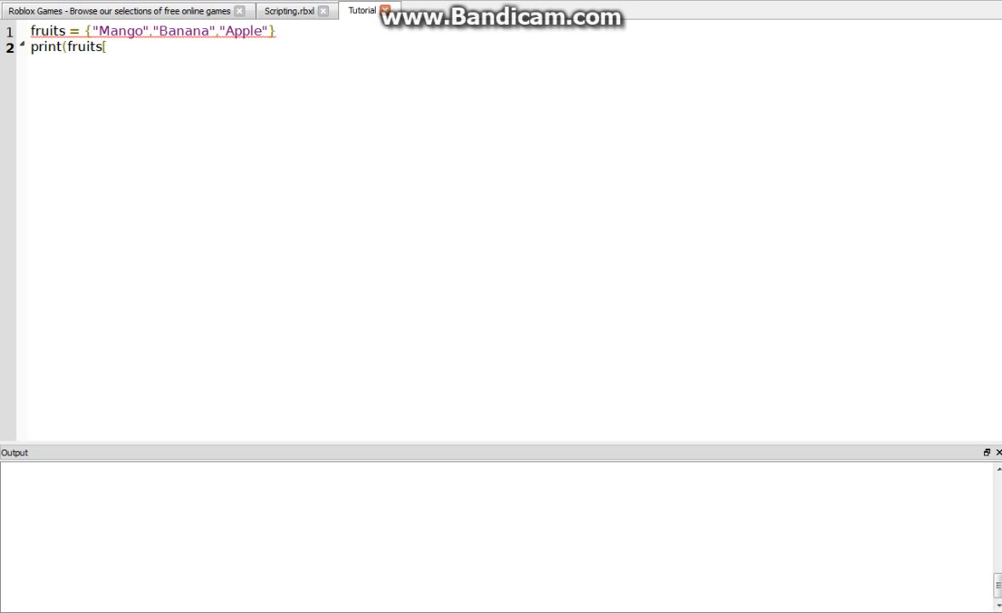
text(2])
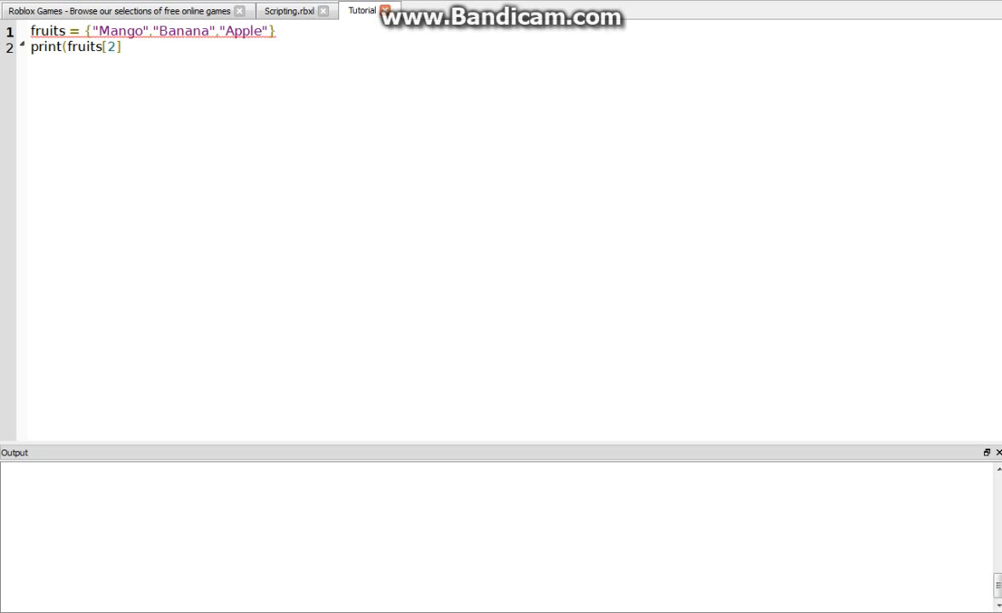
double_click(107, 31)
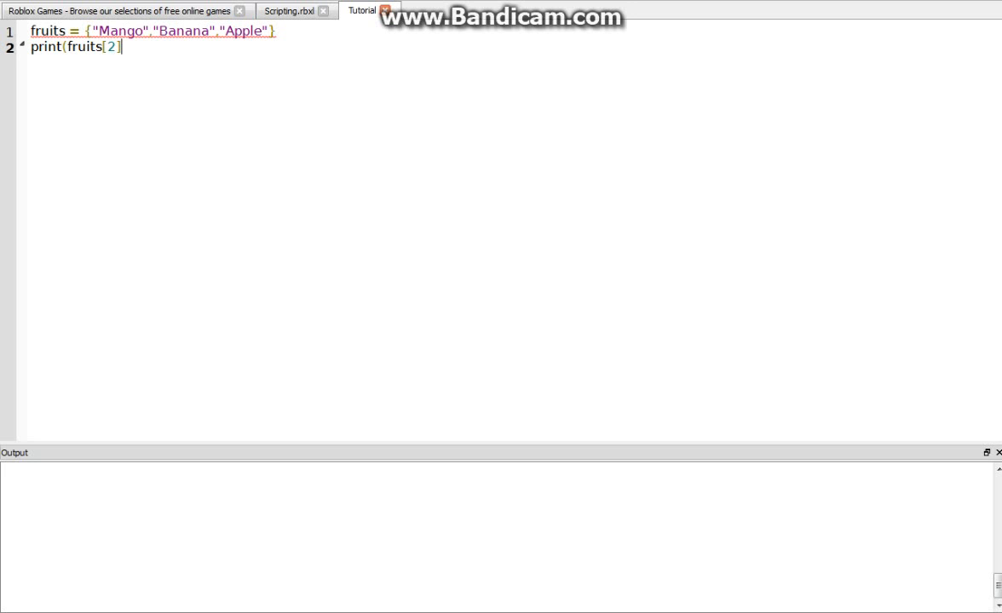
text())
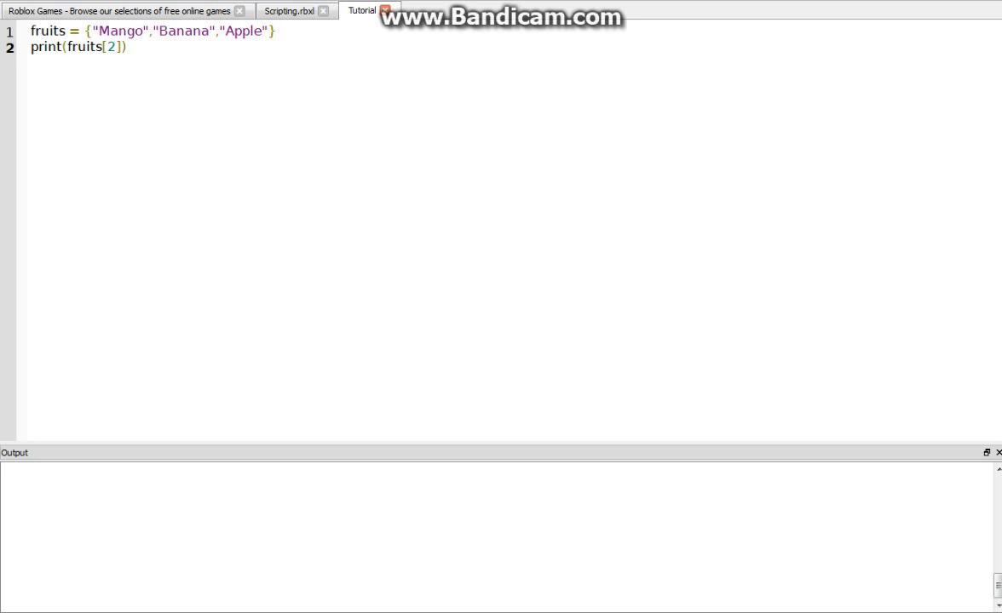
click(386, 9)
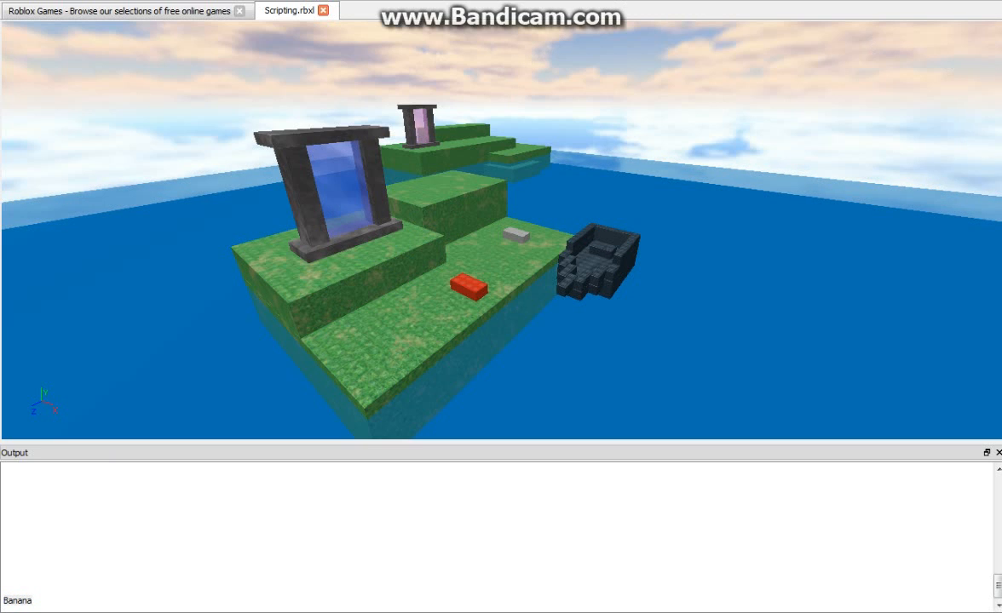
Return to the Tutorial script after the run printed Banana.
click(362, 11)
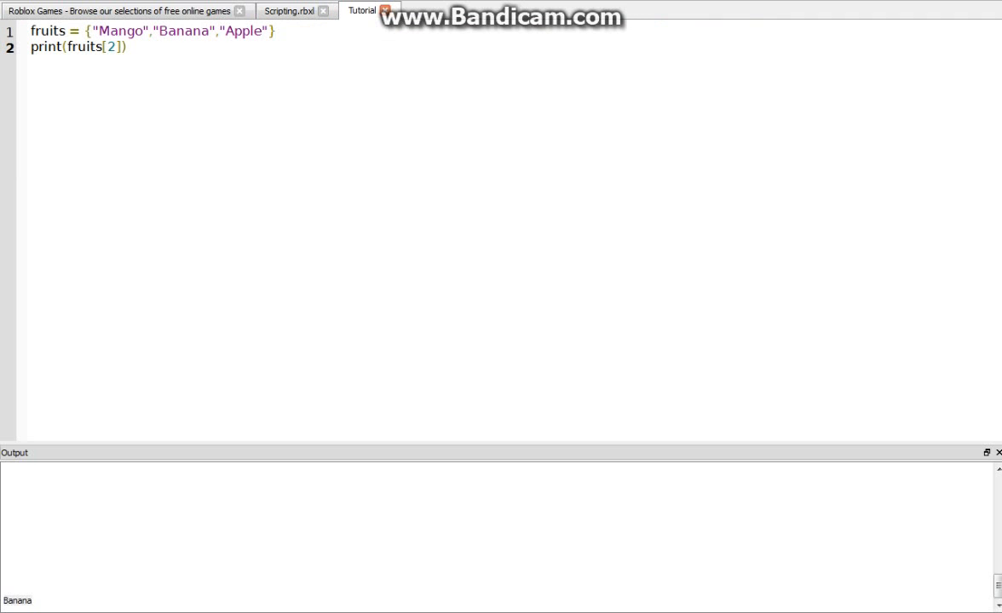
Select the print(fruits[2]) line for removal.
triple_click(153, 31)
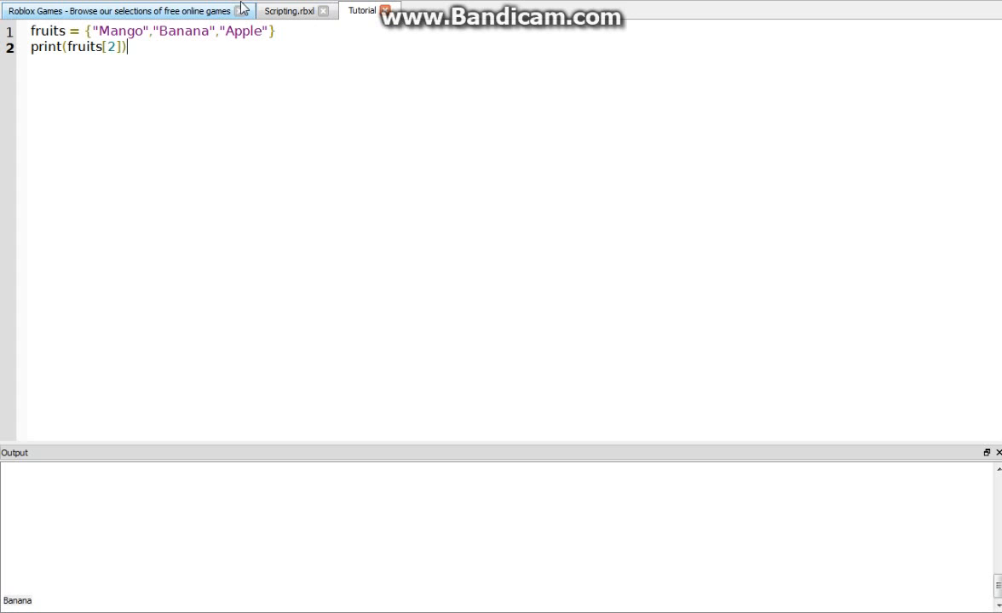
triple_click(77, 47)
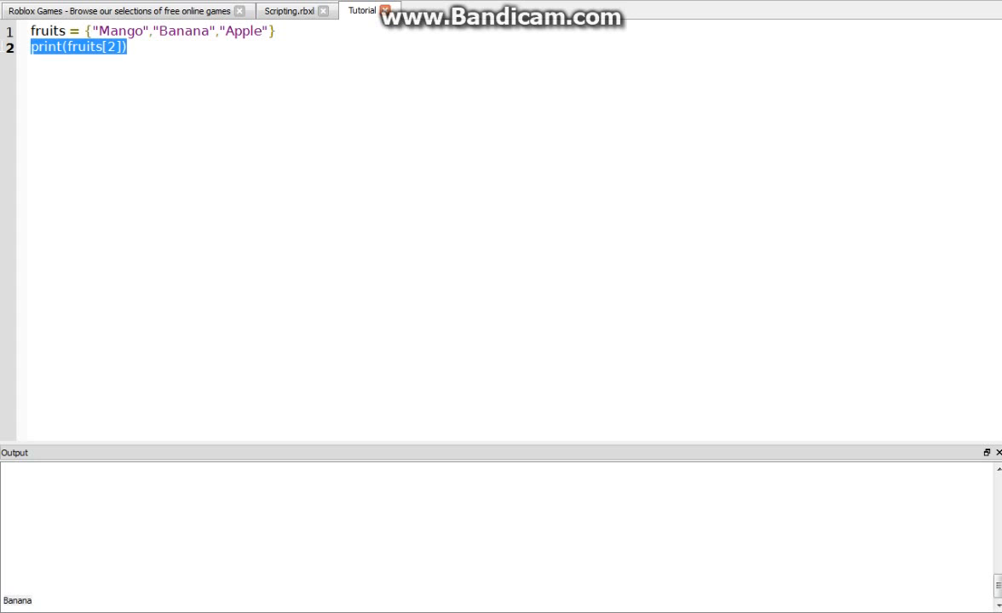
mouse_move(4, 53)
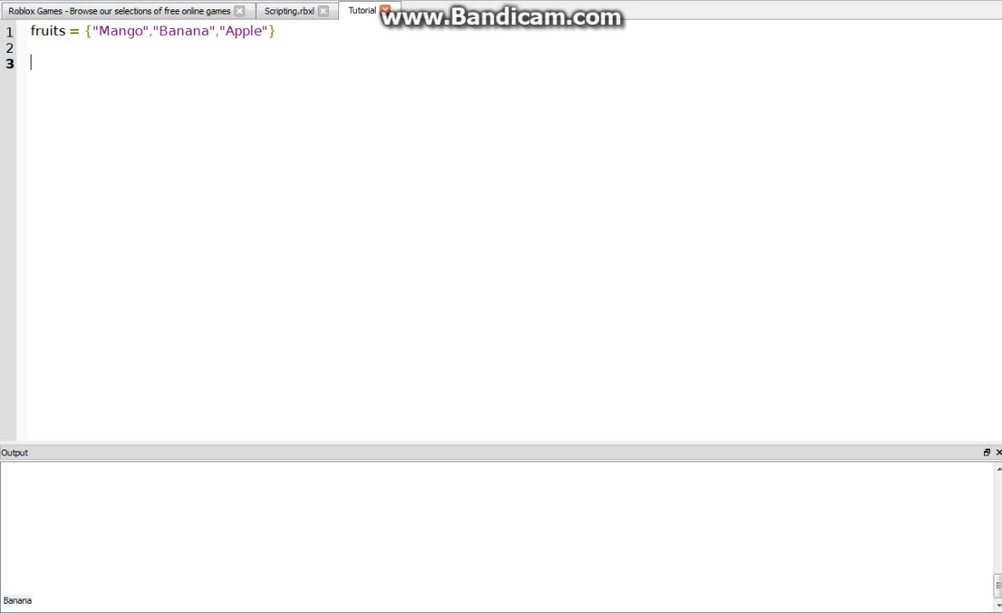
Write the loop header for a,b in pairs(fruits) do on line 3.
text(for)
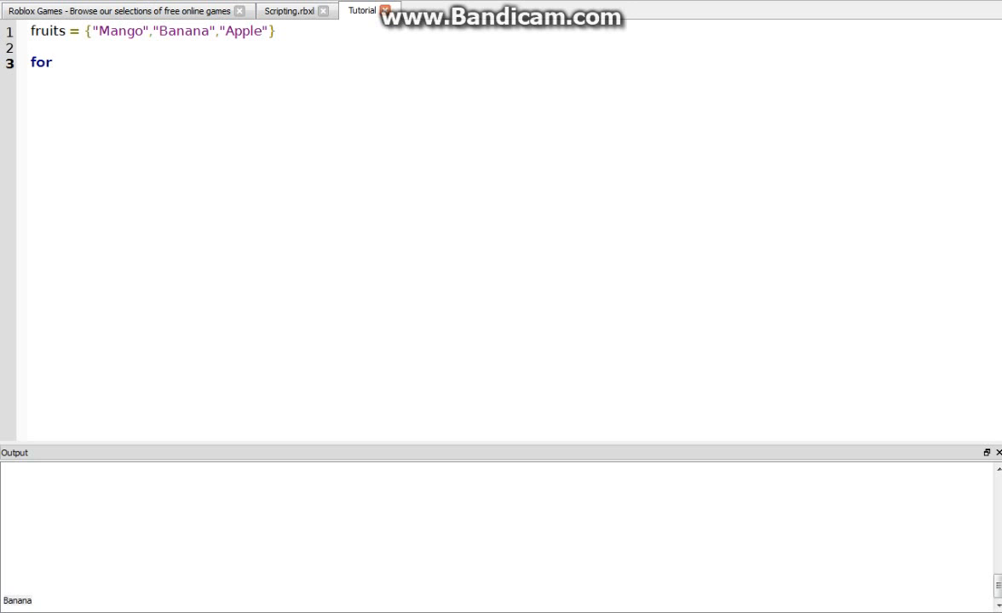
text(i,v in)
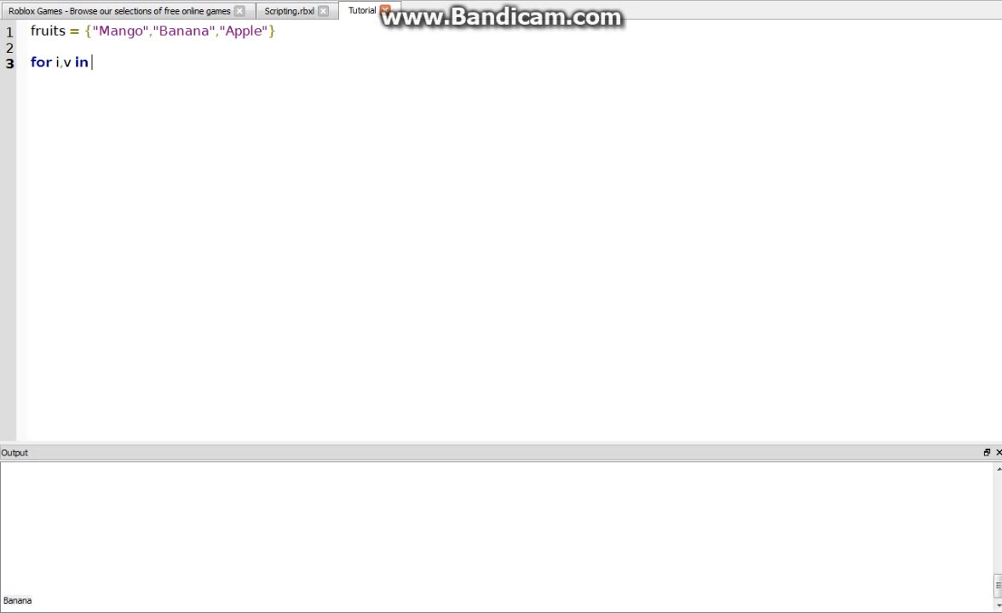
key(BackSpace)
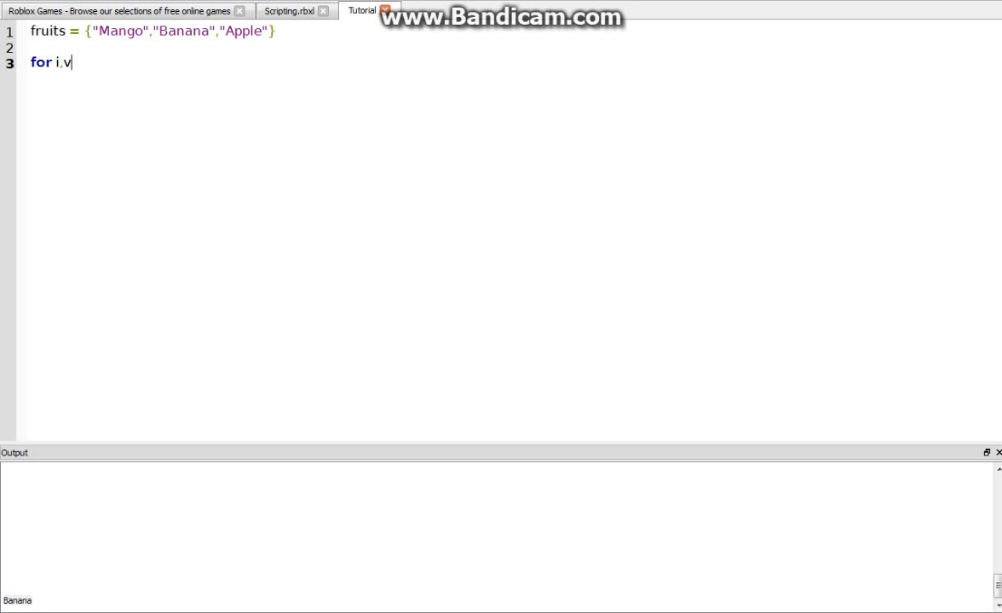
text(a,b)
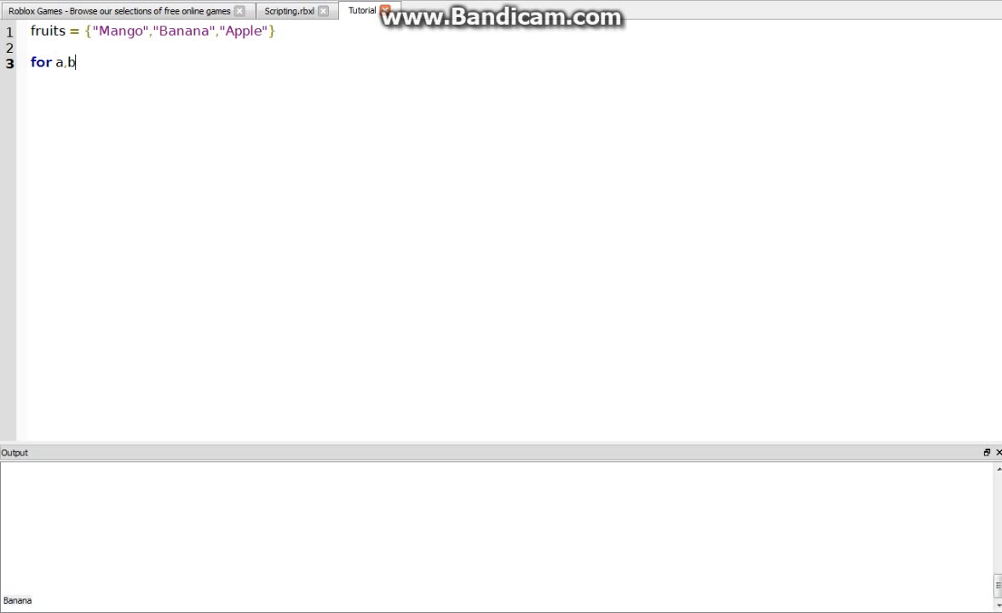
text(i)
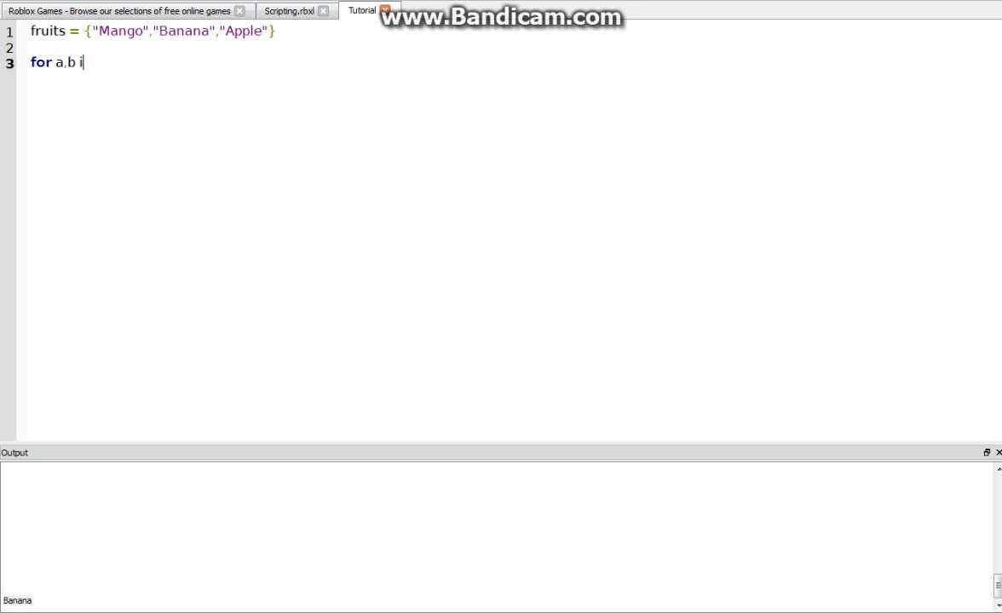
text(n pairs)
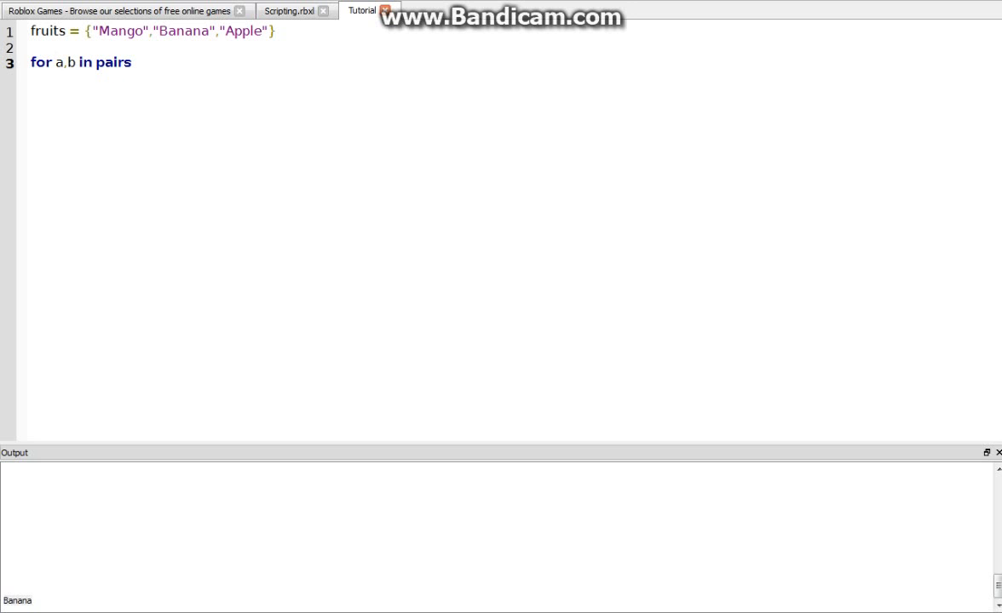
text((fruits))
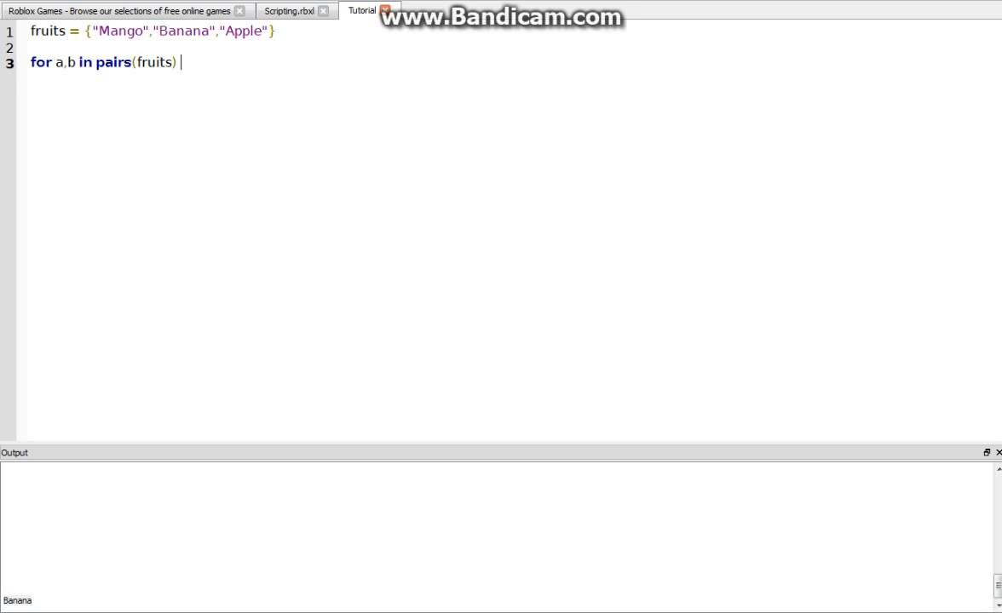
text(do)
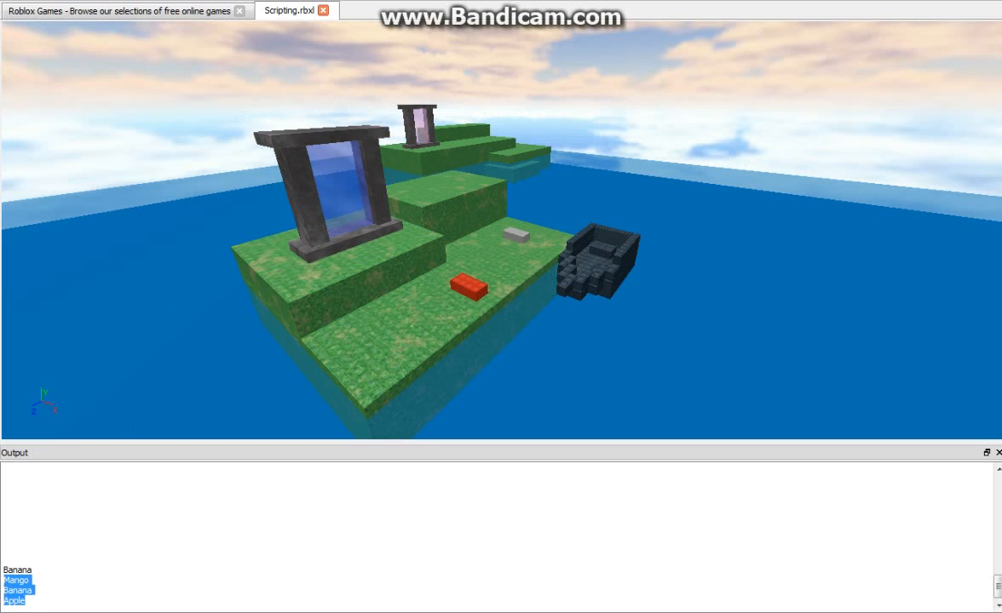
Return to the Tutorial script after printing the fruits and highlight the loop header.
click(361, 11)
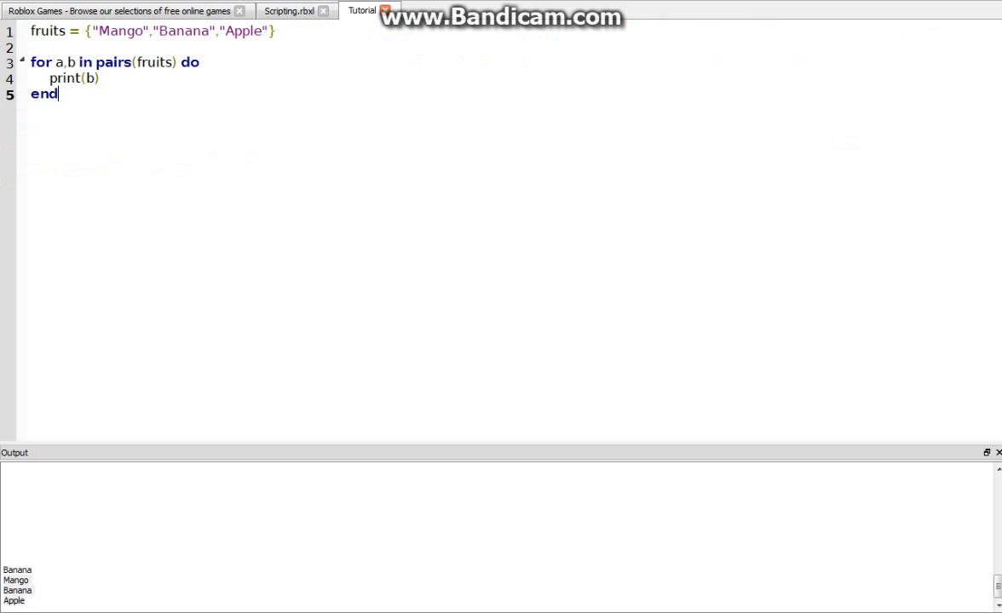
triple_click(115, 61)
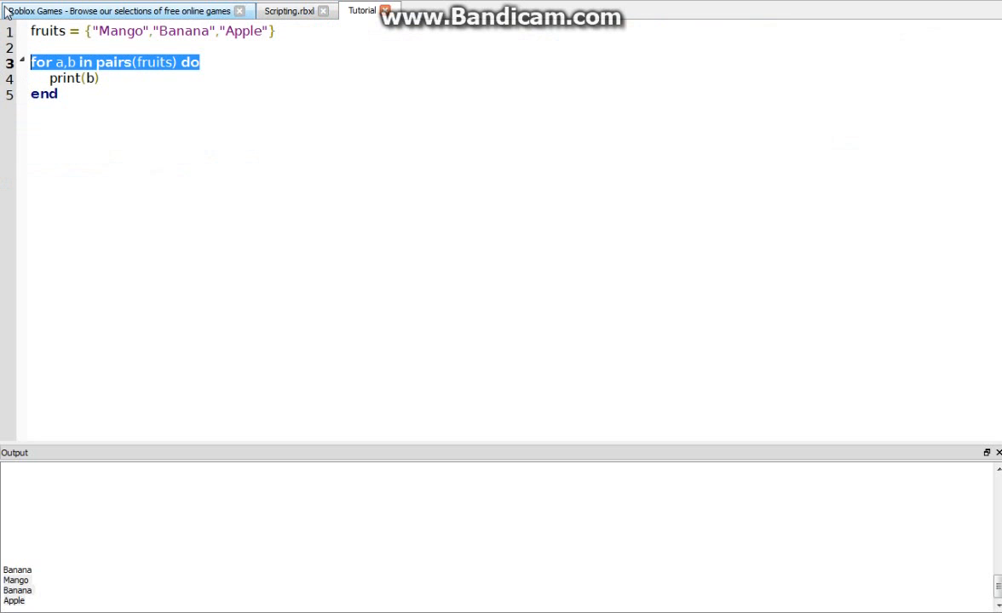
mouse_move(115, 23)
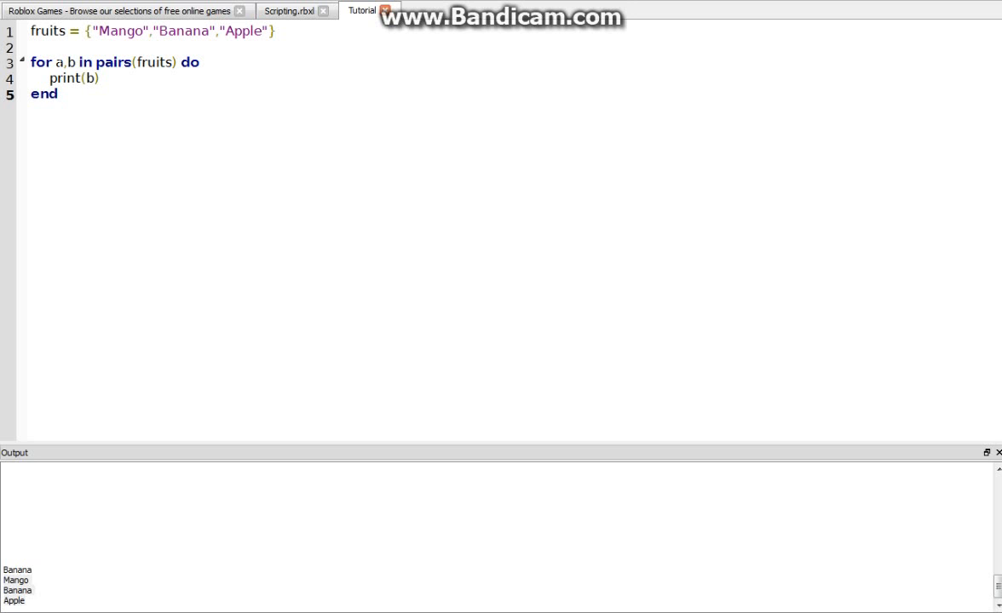
Insert print(a) above print(b) and run it to show 1 Mango 2 Banana 3 Apple.
double_click(58, 62)
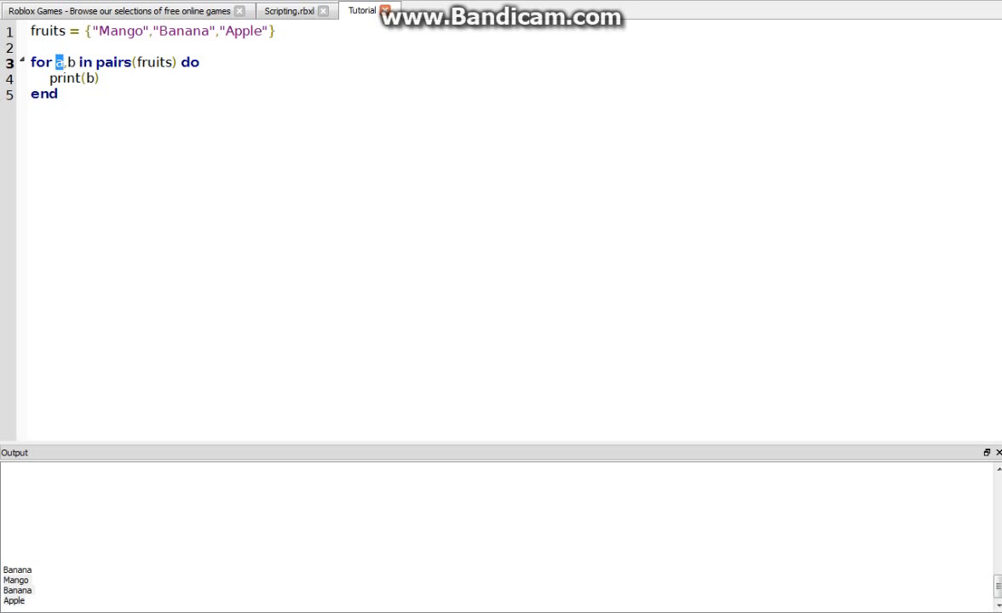
key(Return)
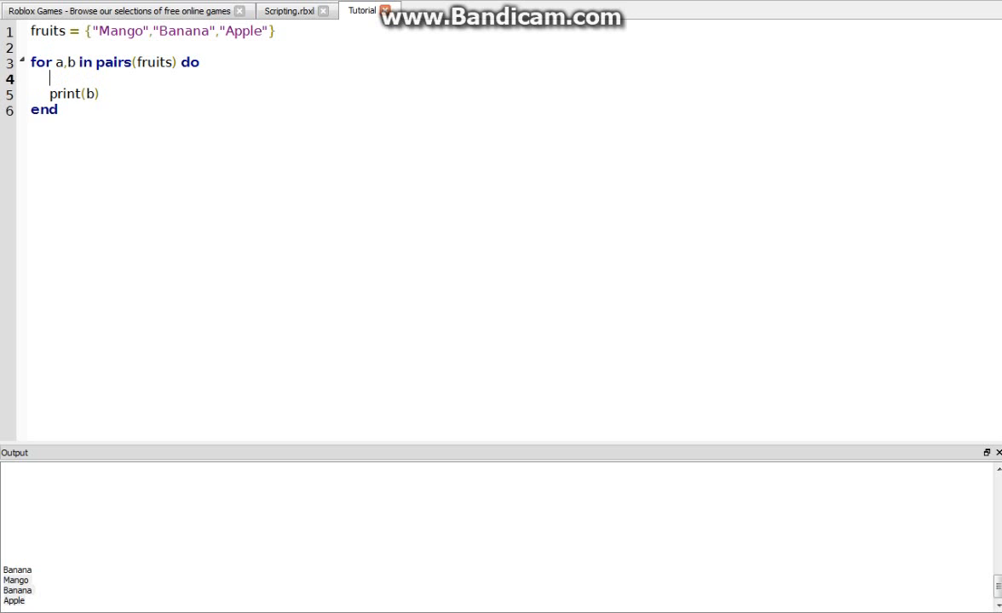
text(print(a))
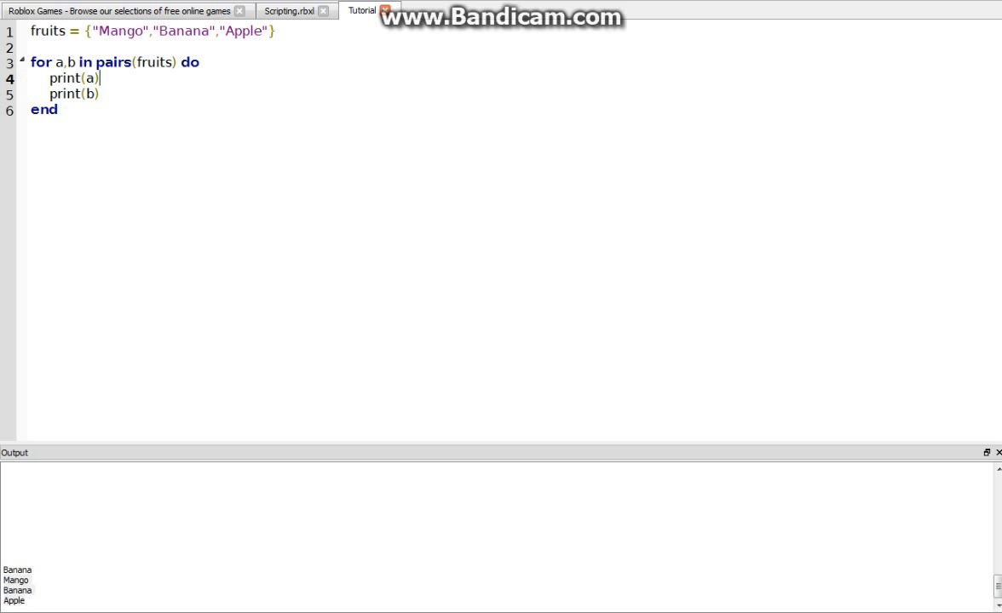
click(391, 9)
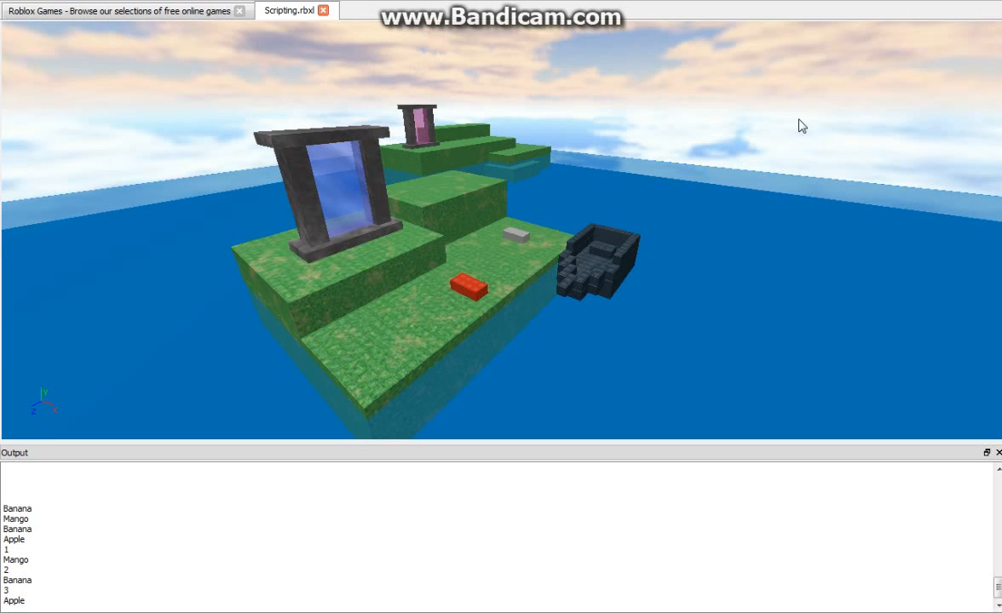
Rename the loop variables a,b to i,v in the loop header.
click(361, 11)
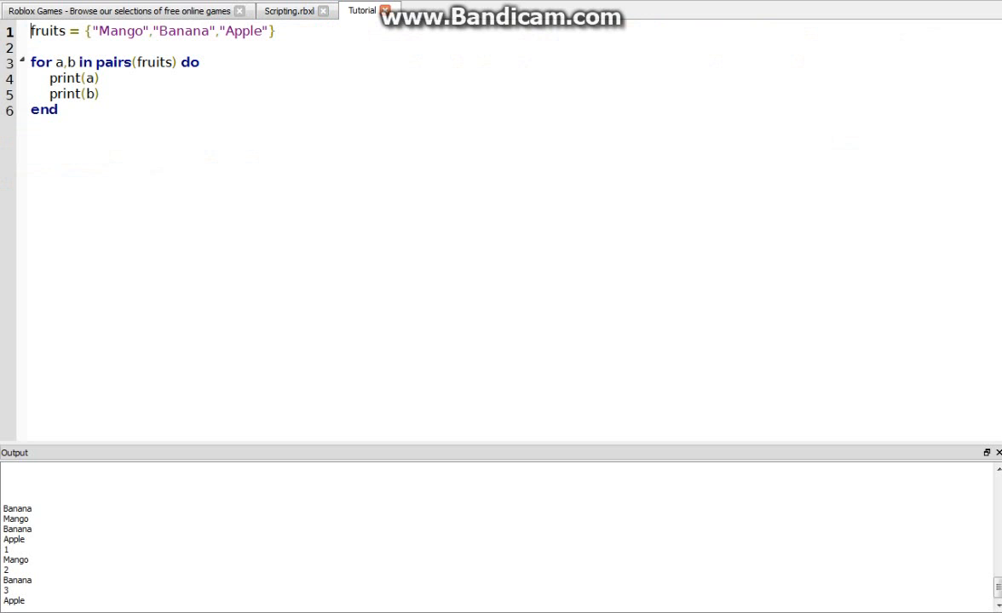
click(57, 110)
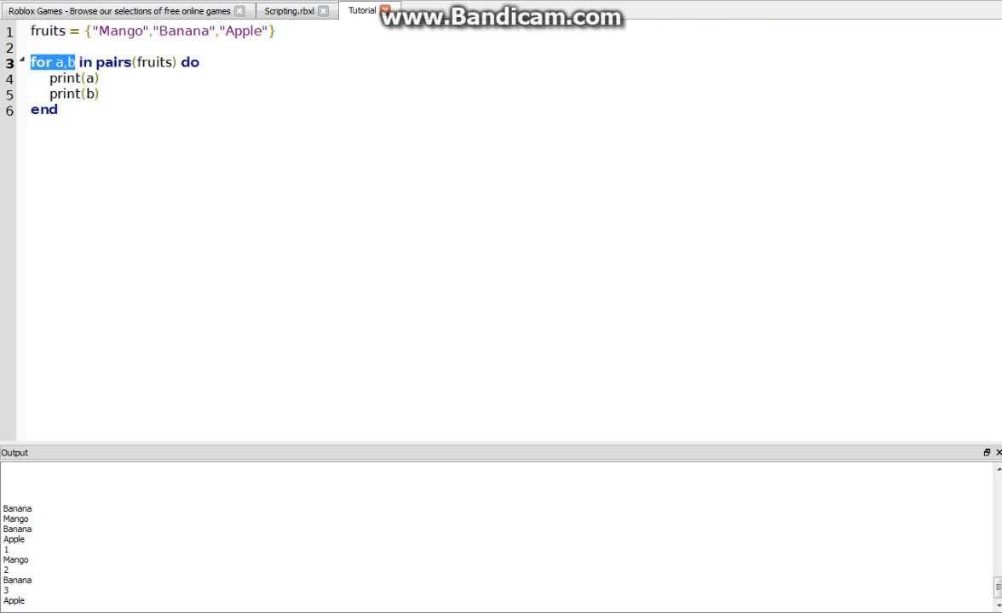
drag(69, 62, 175, 62)
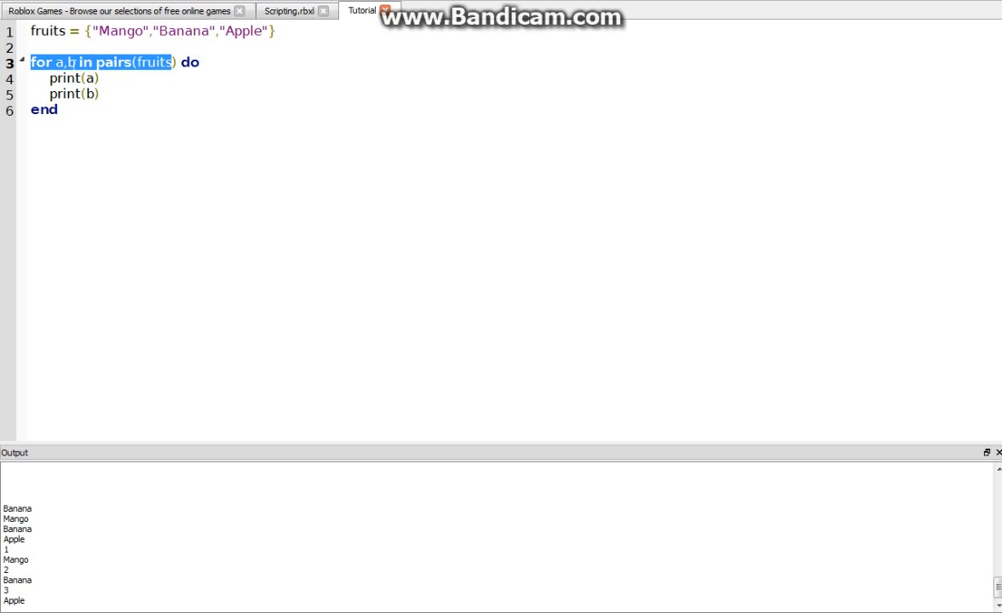
text(i)
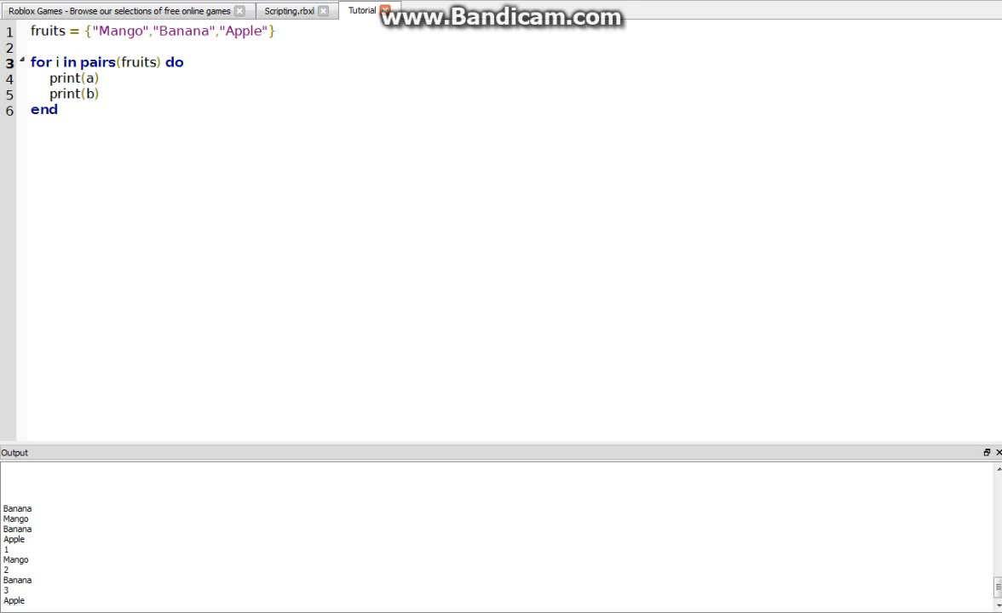
text(,v)
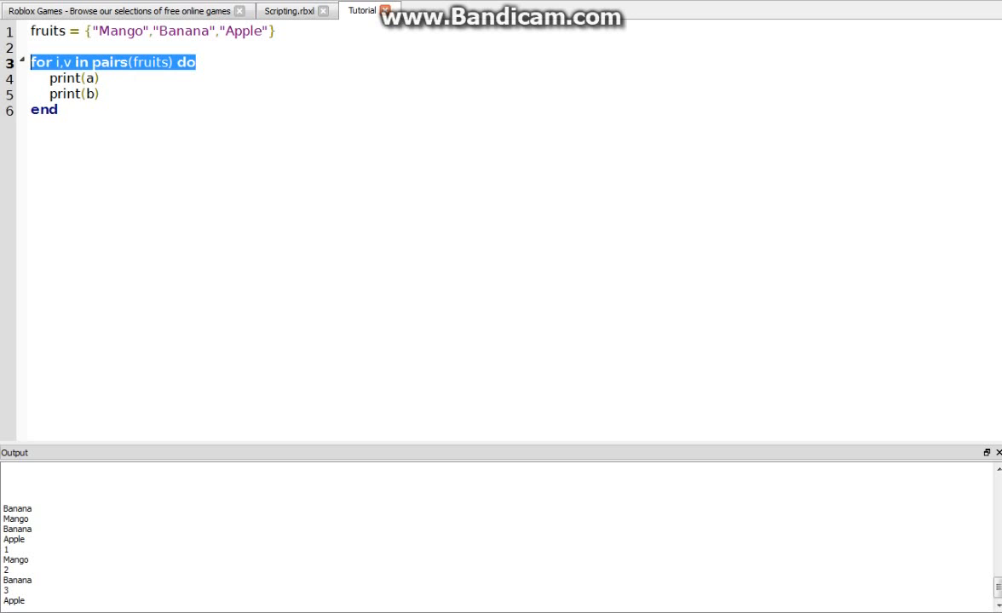
double_click(120, 31)
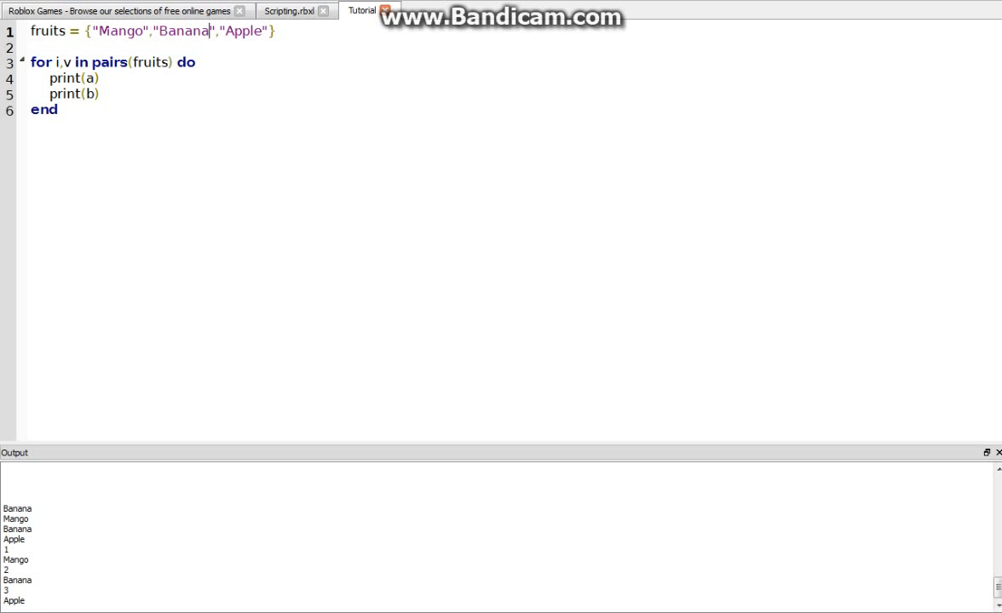
click(52, 61)
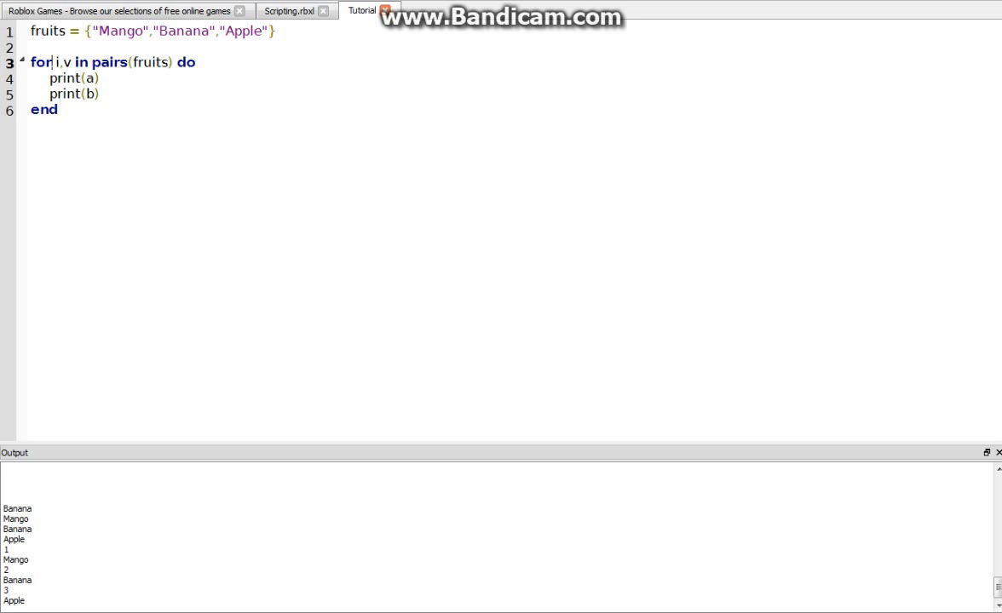
double_click(39, 61)
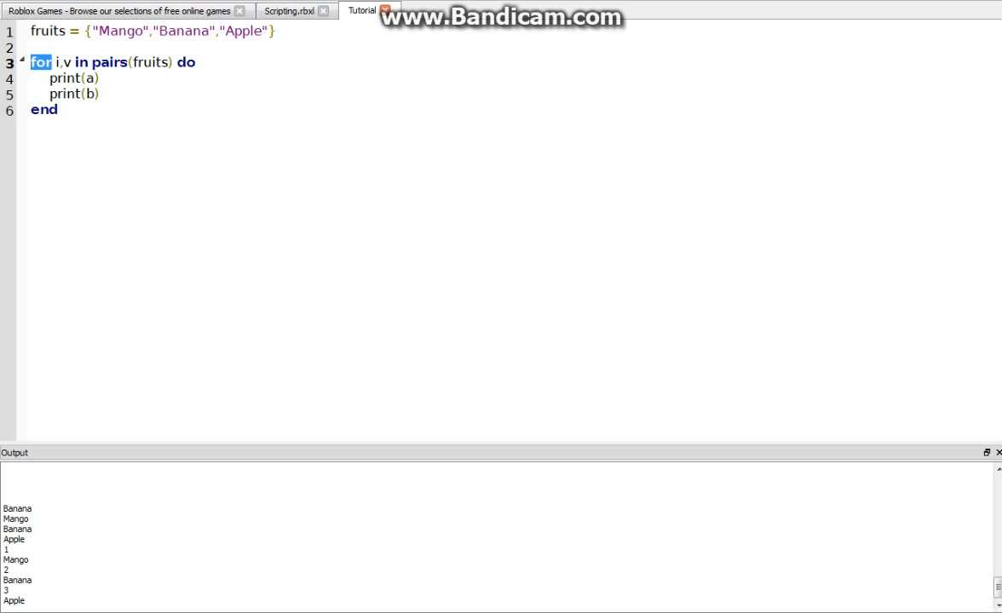
click(99, 92)
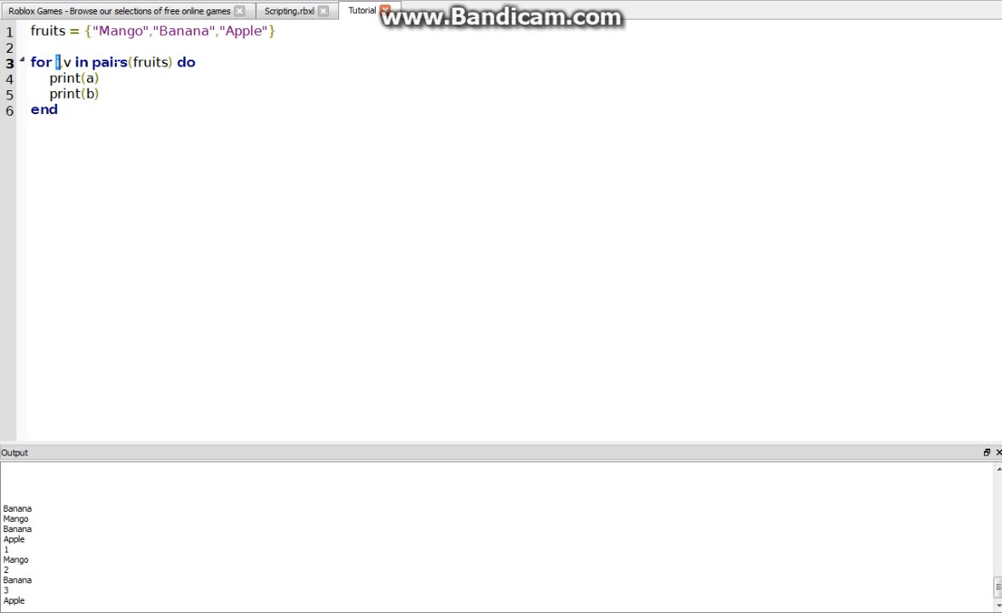
Change the loop body to print(i) and print(v), matching the renamed pairs loop variables.
text(i)
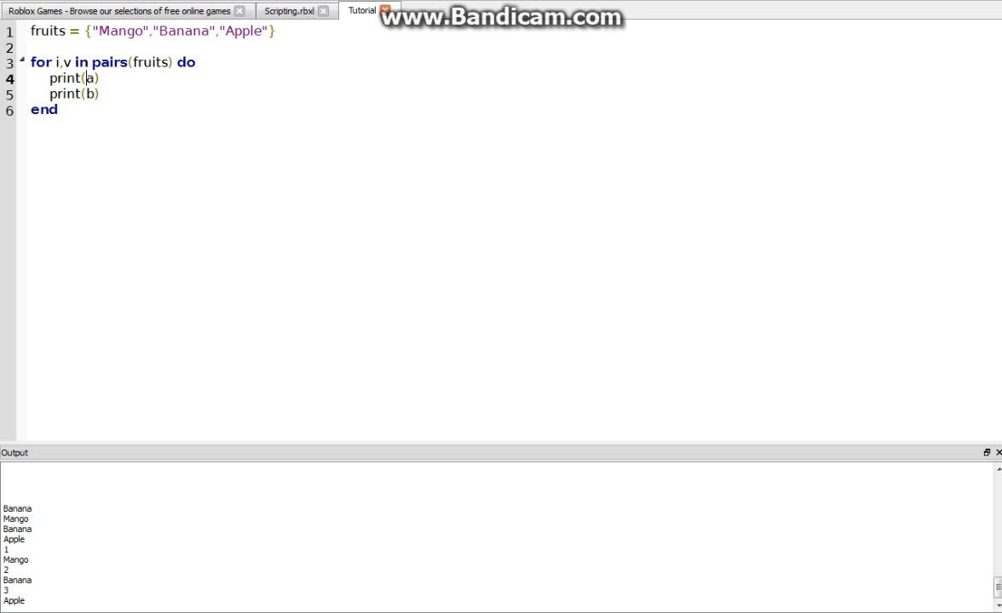
text(i)
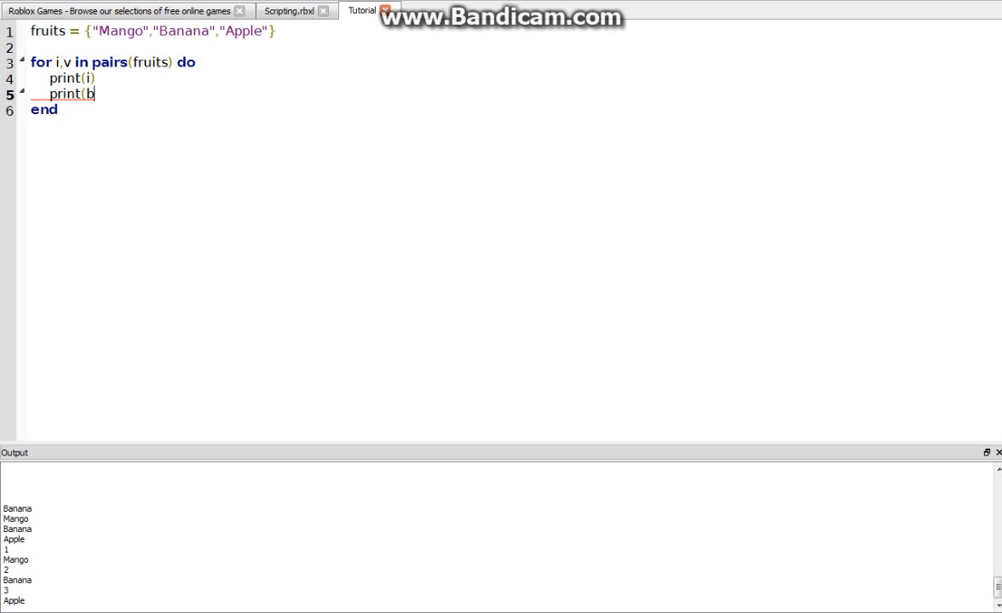
text(v))
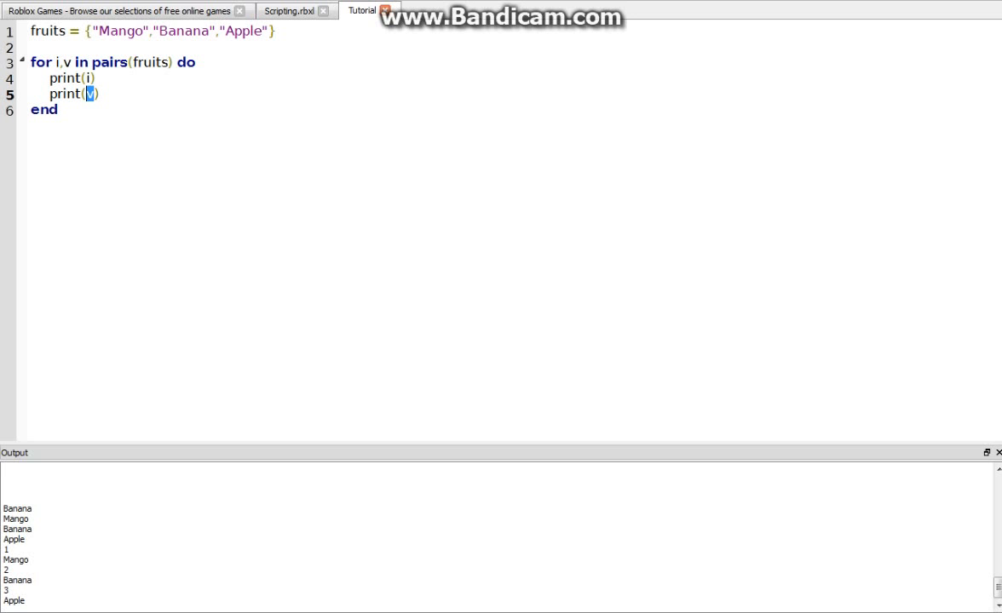
click(58, 109)
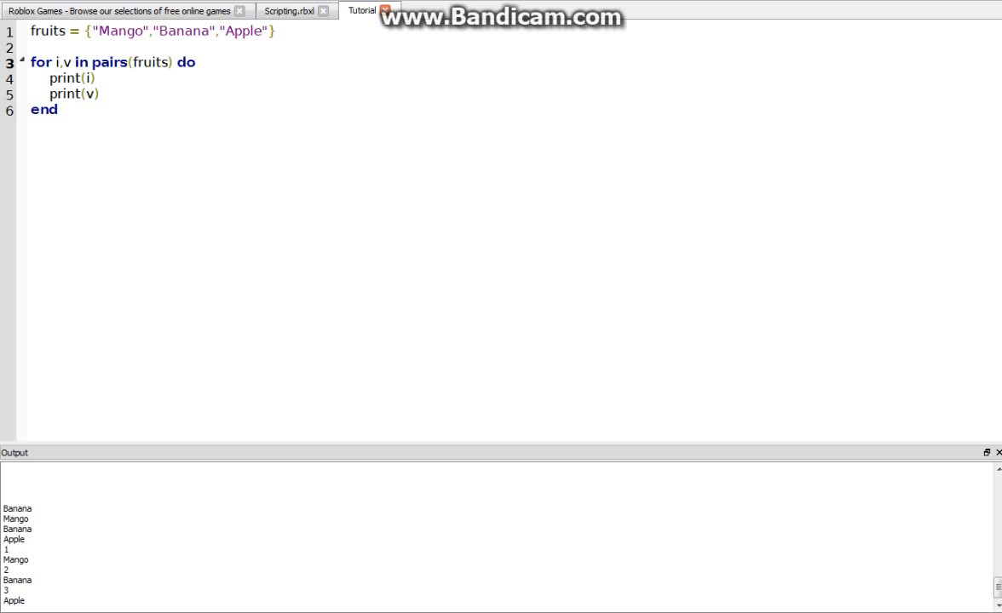
triple_click(111, 62)
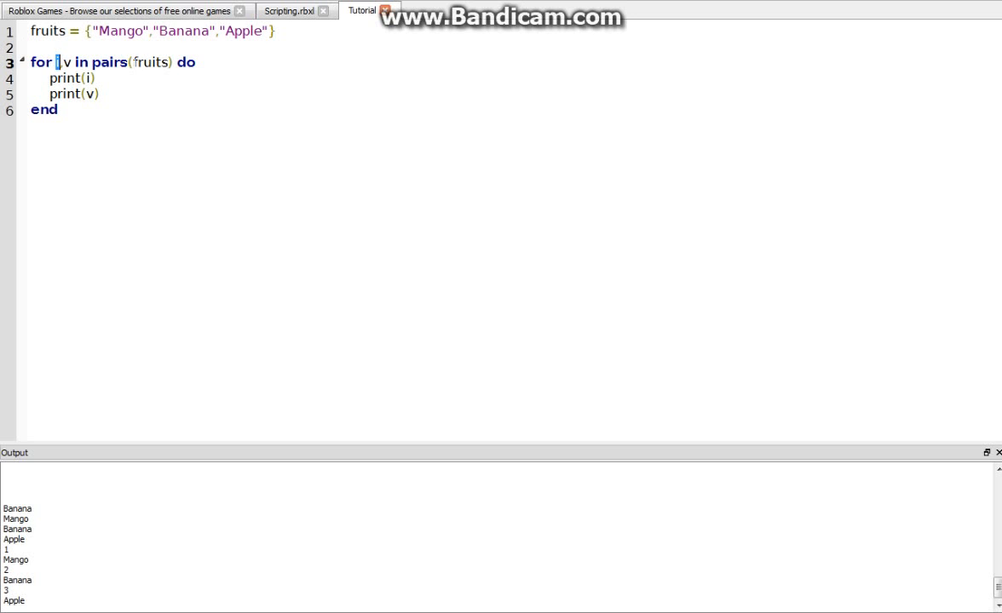
double_click(152, 61)
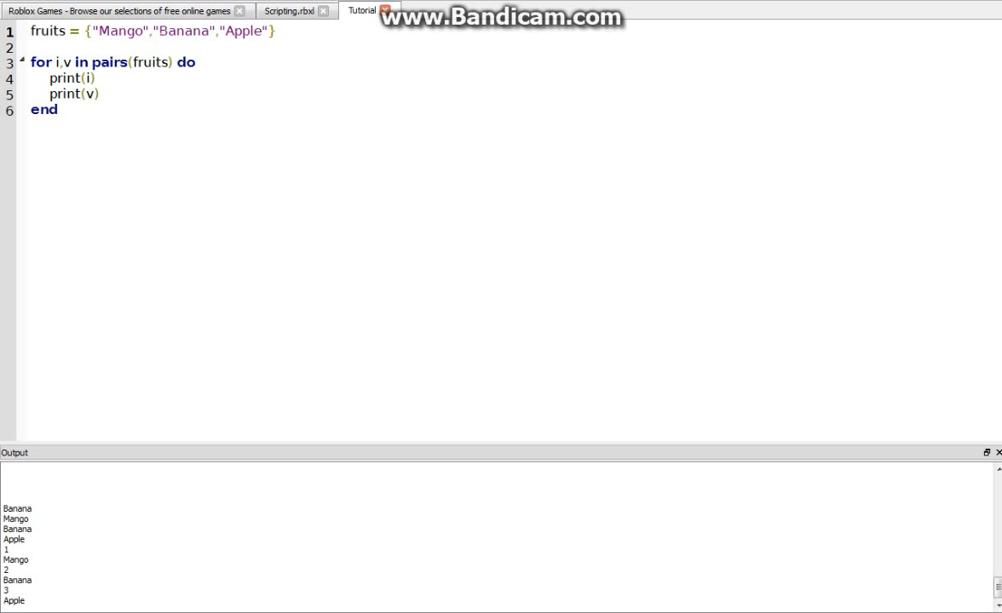
double_click(182, 31)
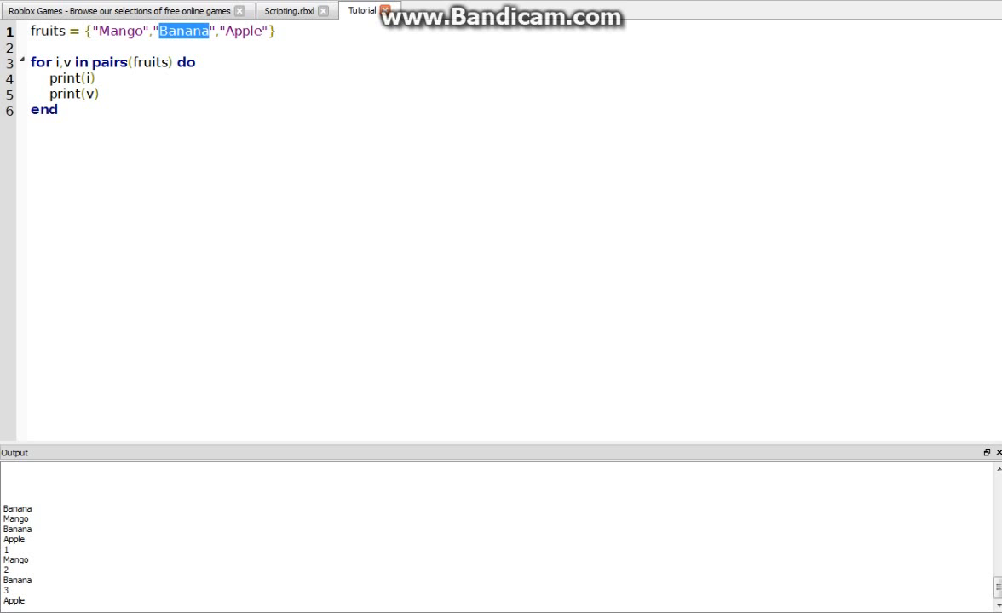
click(85, 78)
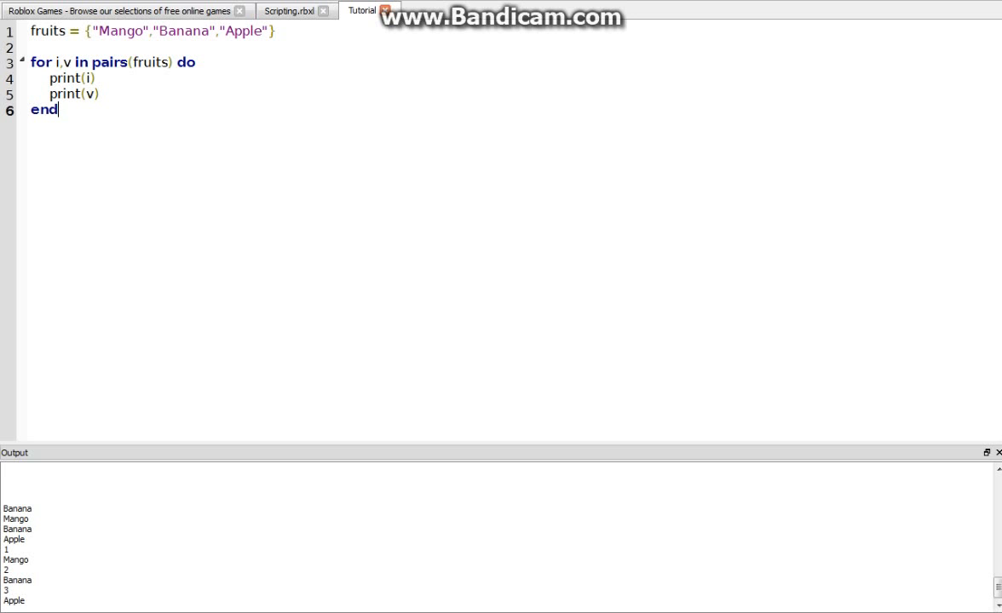
drag(75, 62, 193, 61)
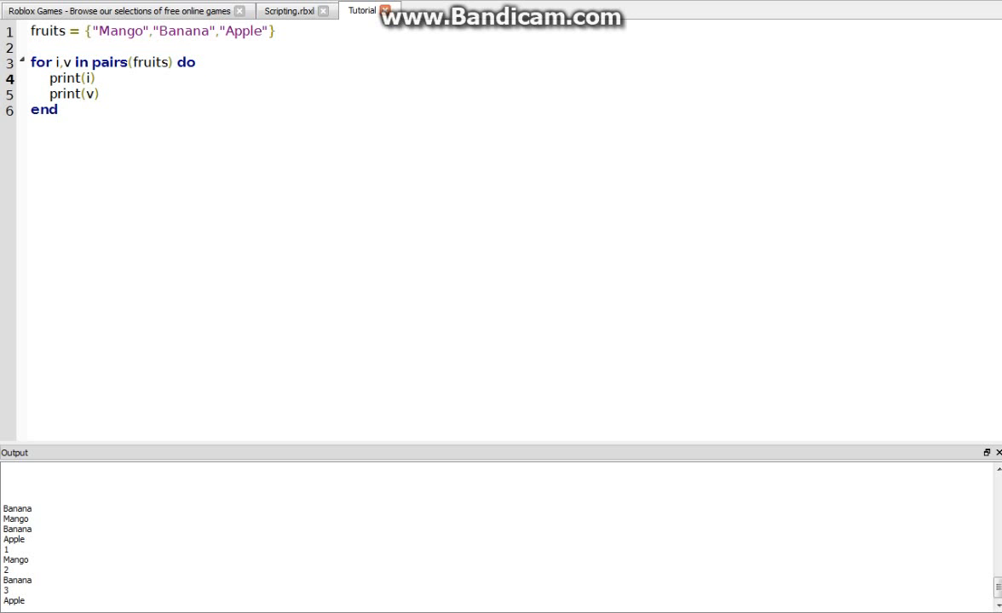
triple_click(111, 62)
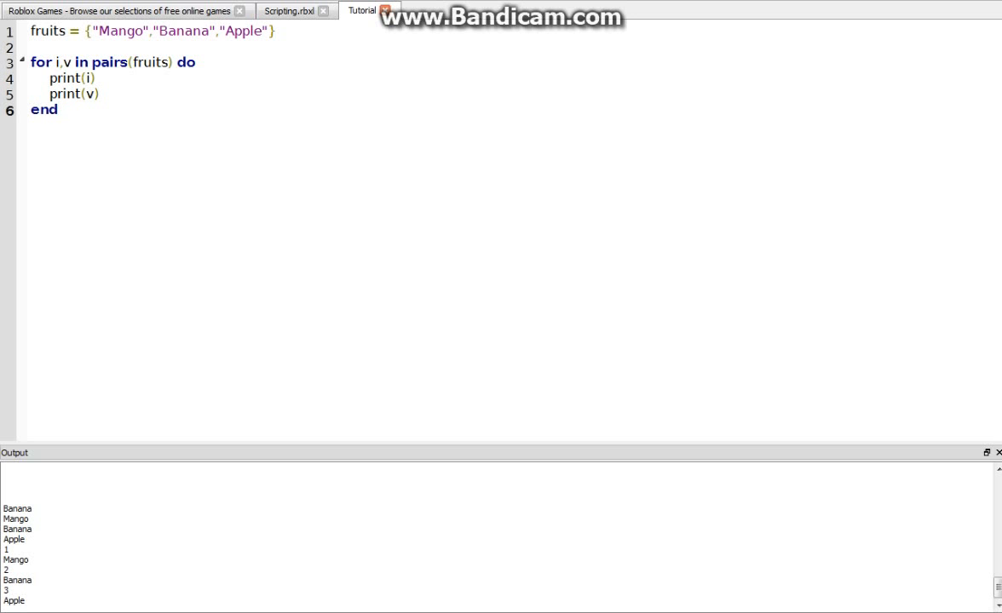
drag(30, 61, 58, 109)
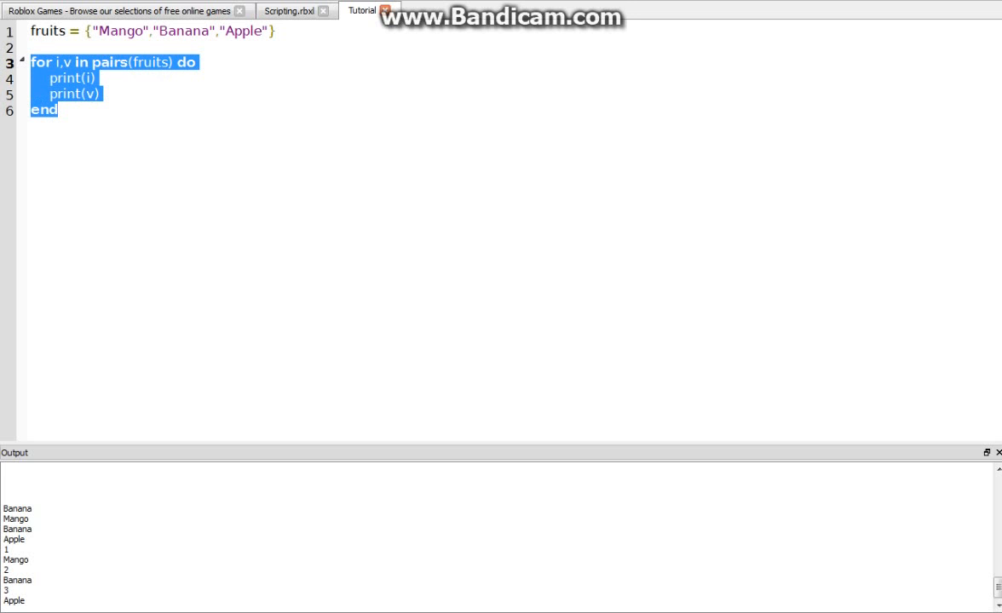